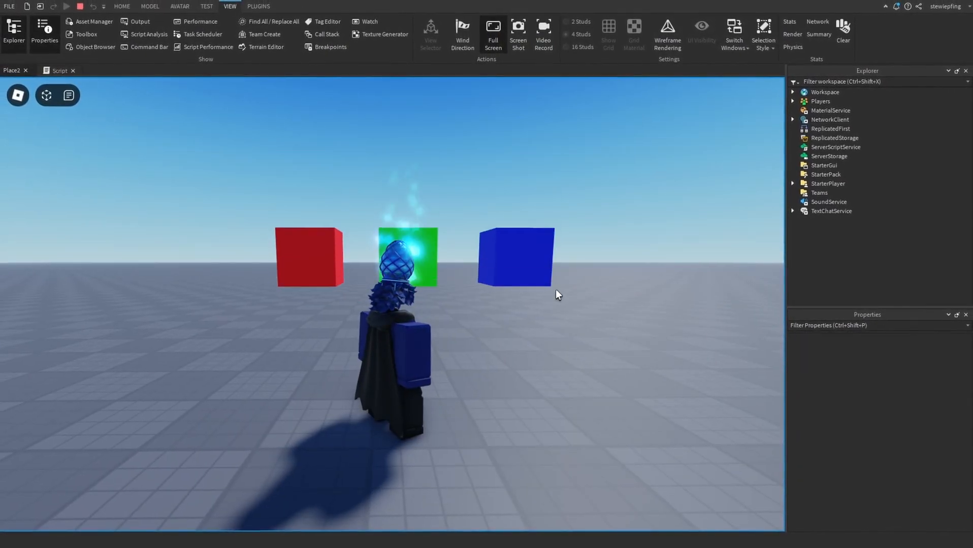
# Stop the running play test and return to the place with the three cubes
pyautogui.click(492, 29)
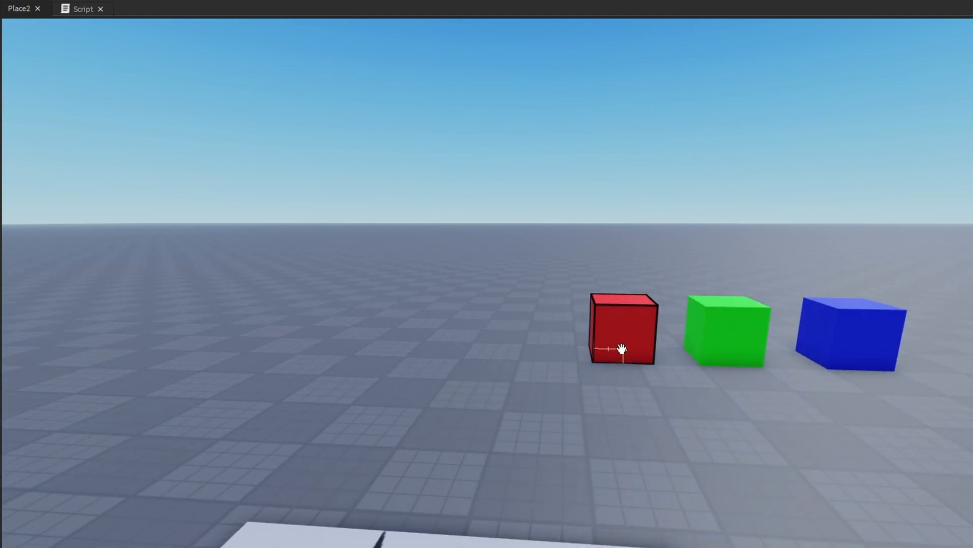
pyautogui.moveTo(652, 335)
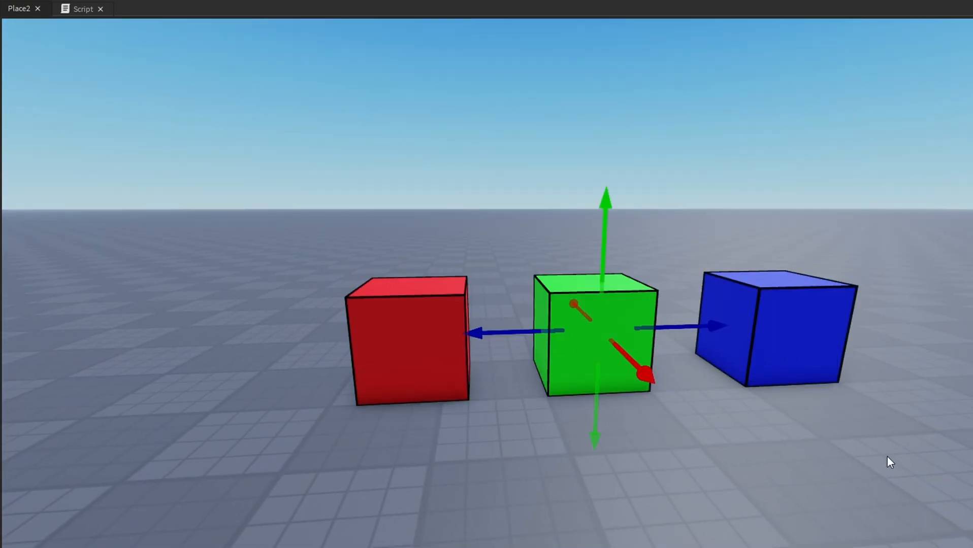
pyautogui.click(83, 9)
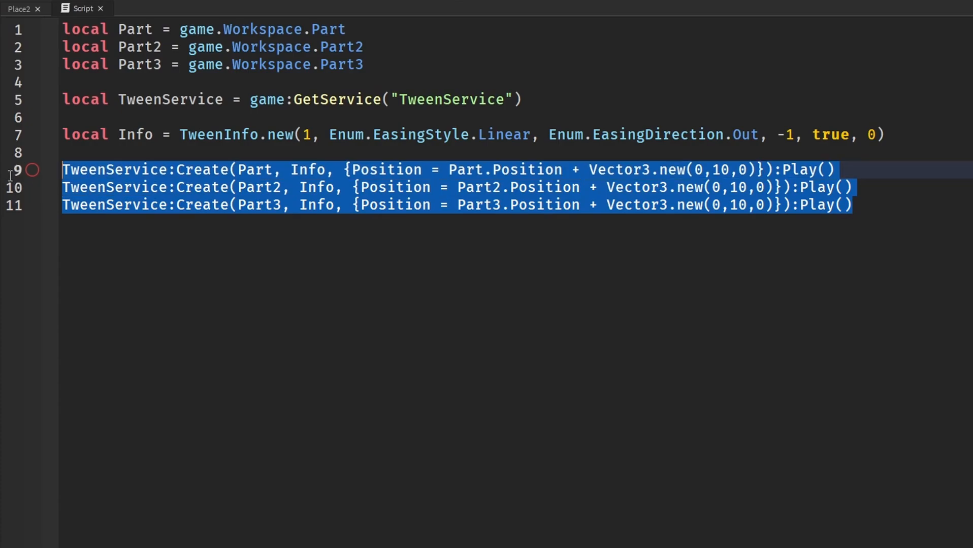
# Clear the selection in the TweenService script that lifts Part, Part2 and Part3 by 10 studs
pyautogui.click(485, 270)
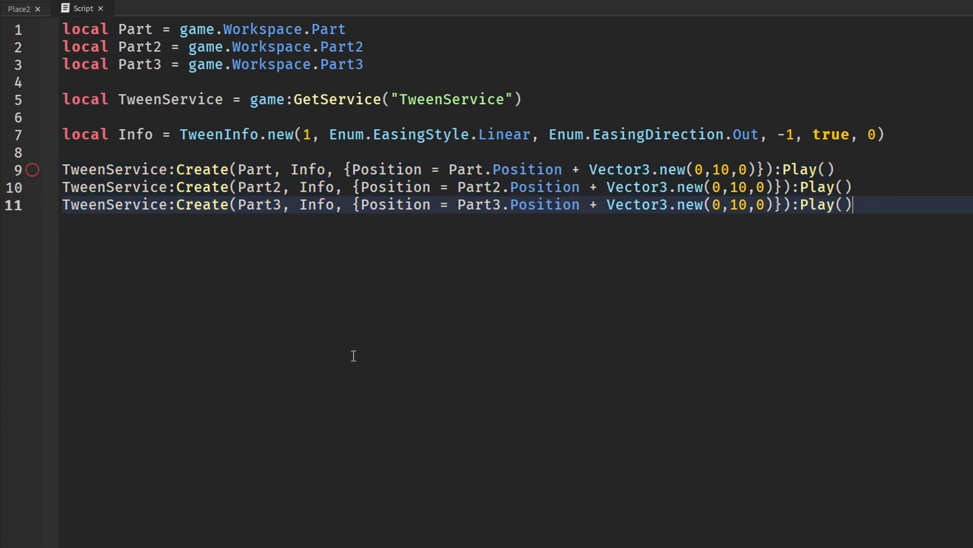
pyautogui.moveTo(462, 306)
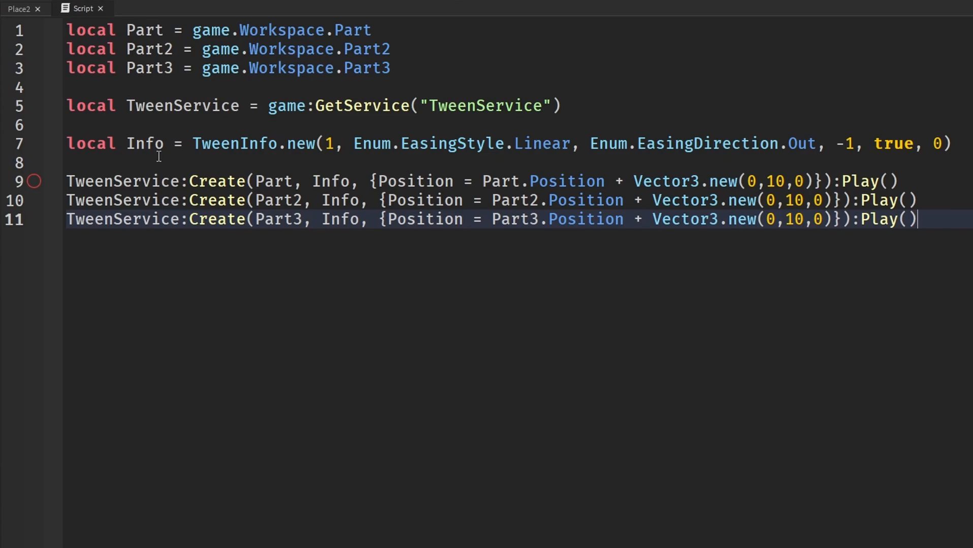
pyautogui.moveTo(6, 21)
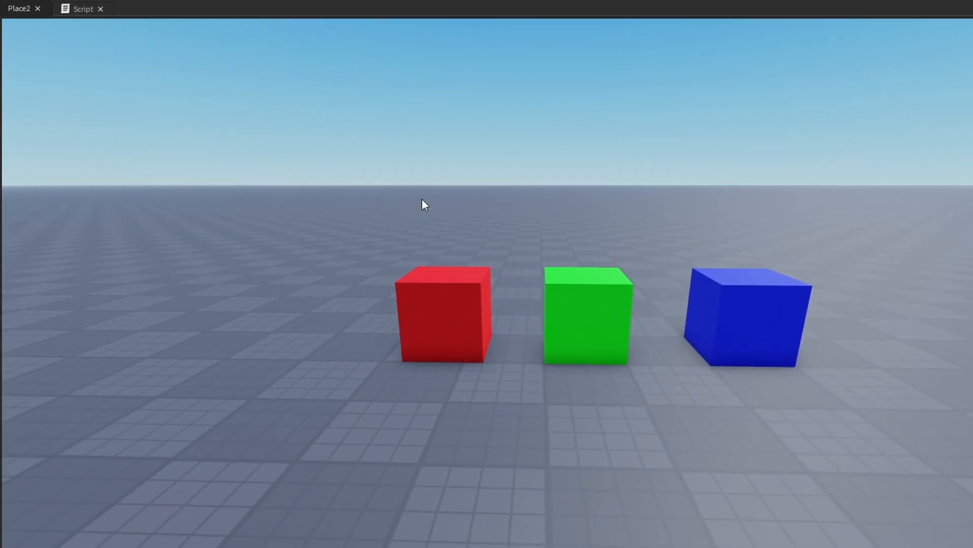
pyautogui.moveTo(590, 246)
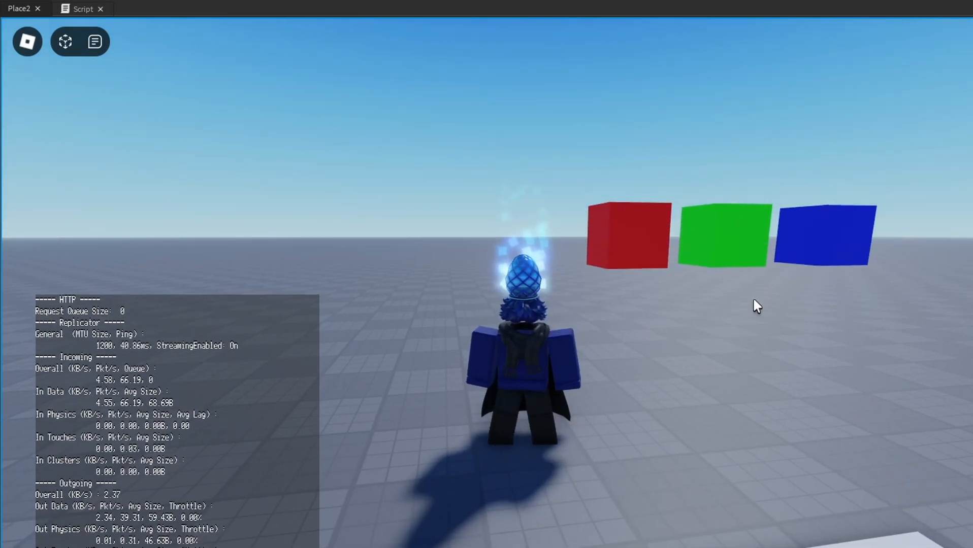
pyautogui.moveTo(639, 192)
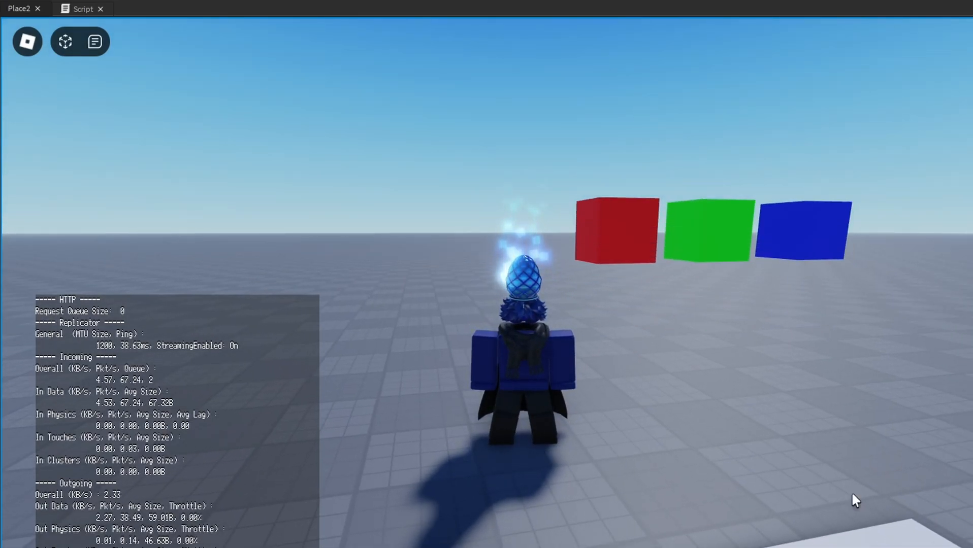
pyautogui.moveTo(832, 242)
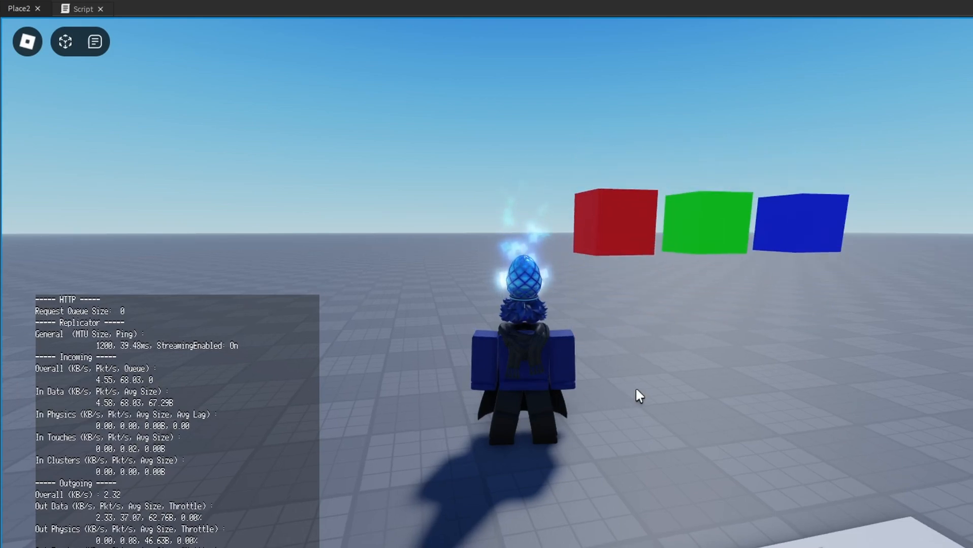
# Stop the play test after watching the cubes rise into the air
pyautogui.click(82, 9)
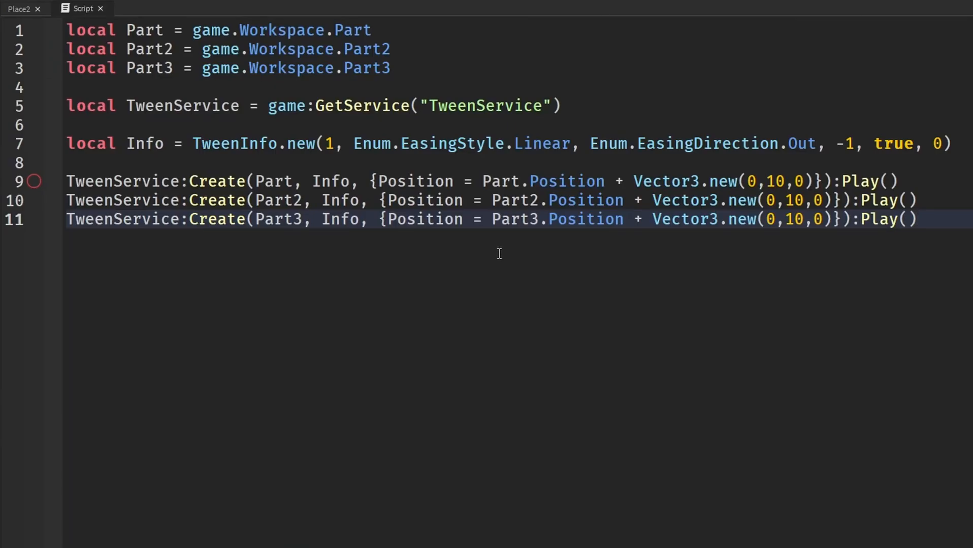
# Return to the place view and inspect the client-run Script under StarterPlayerScripts
pyautogui.click(20, 8)
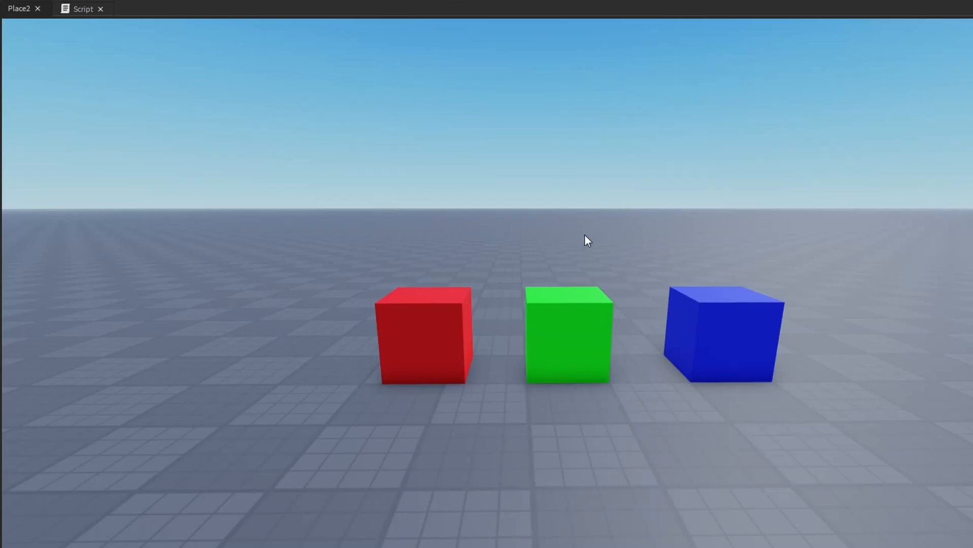
pyautogui.click(82, 9)
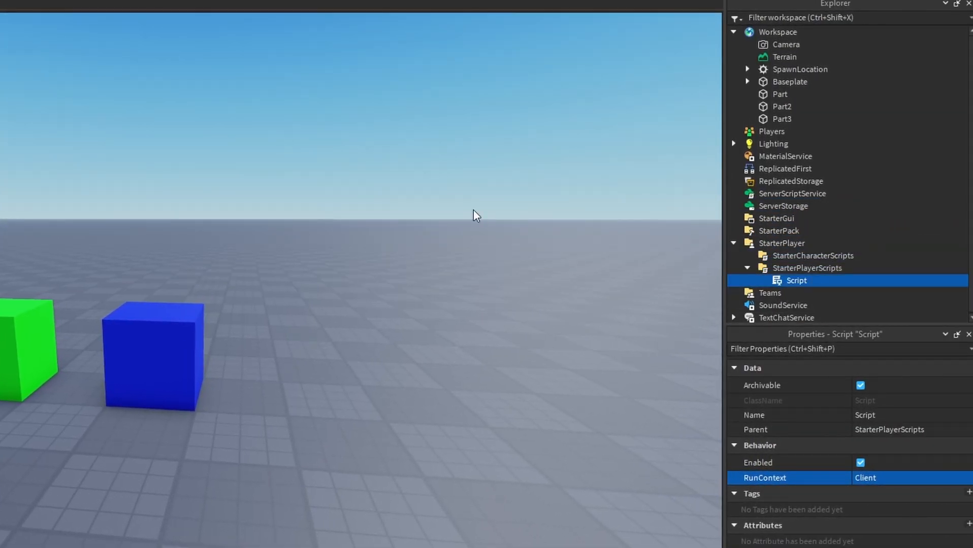
# Replace the direct Part reference on line 1 with :WaitForChild("Part")
pyautogui.doubleClick(796, 281)
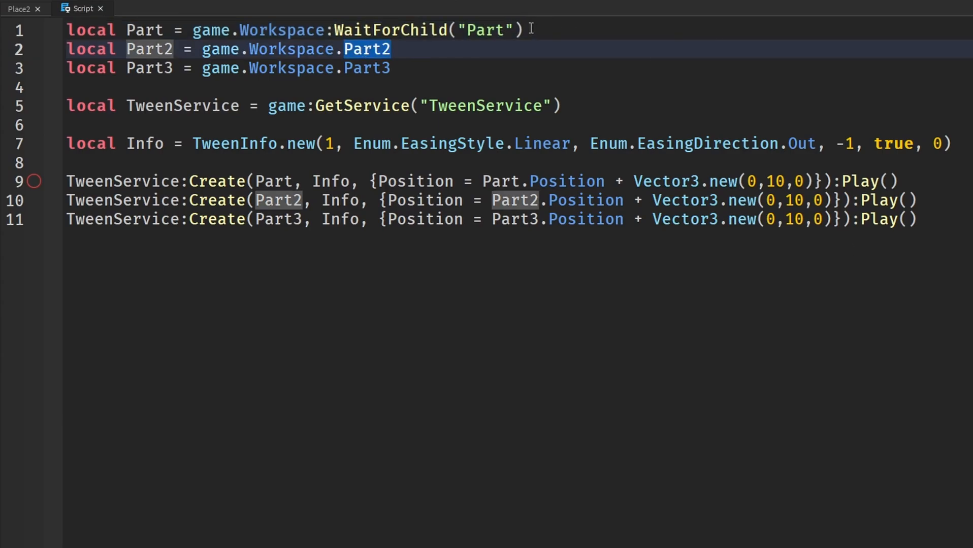
pyautogui.write(':WaitForChild("Part")')
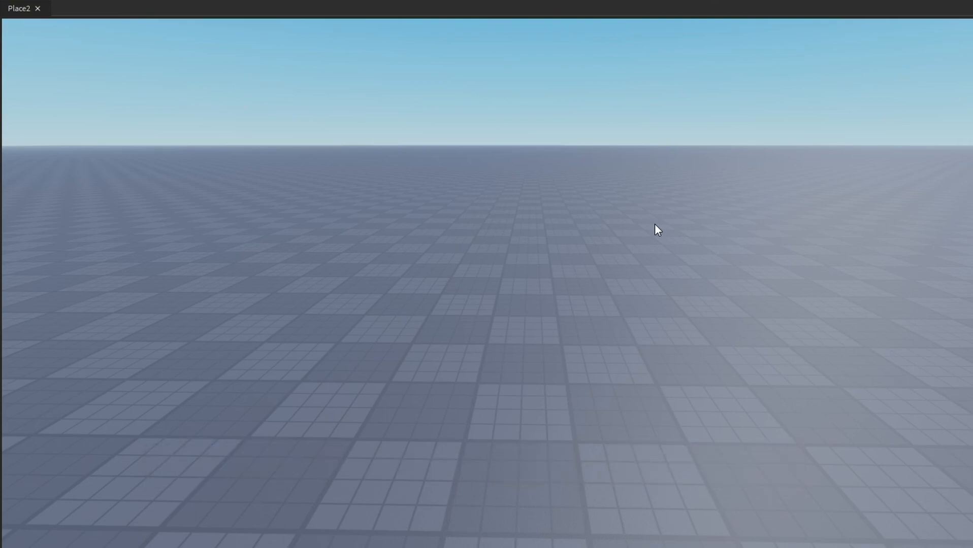
pyautogui.moveTo(670, 196)
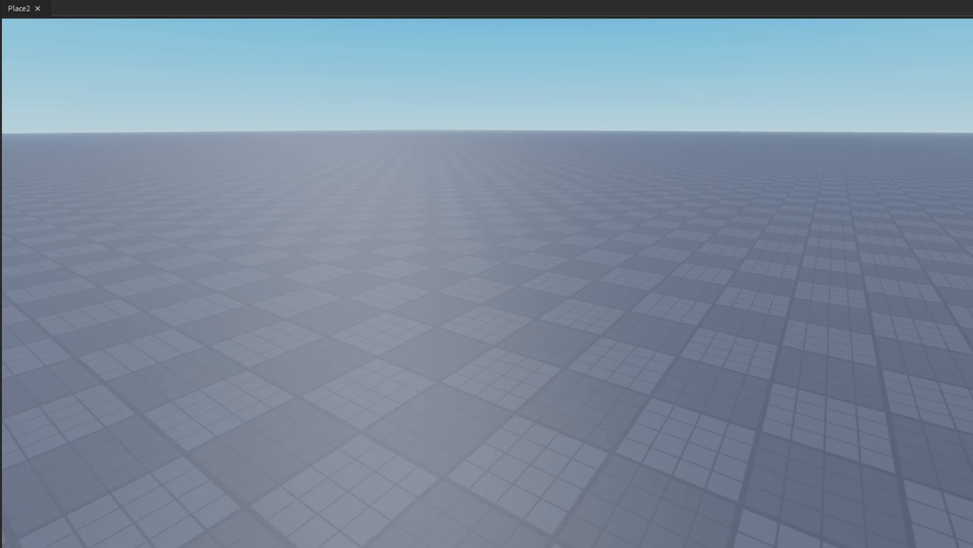
# Create a new Script with only the default Hello world print and view it
pyautogui.click(82, 8)
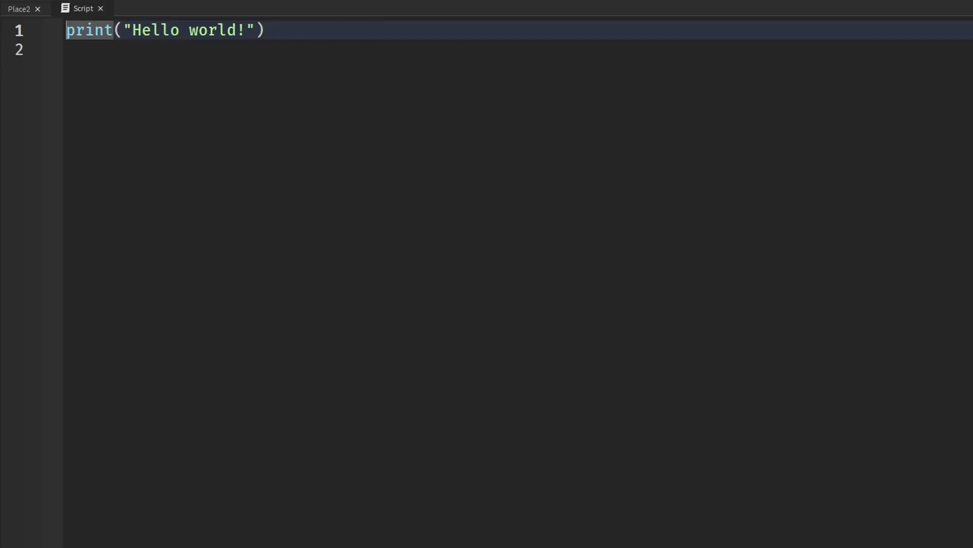
pyautogui.moveTo(375, 153)
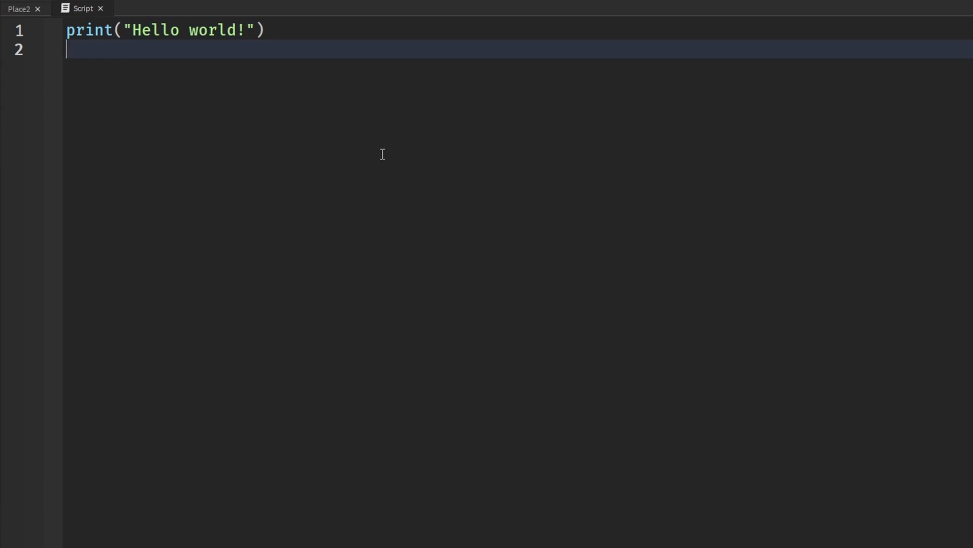
pyautogui.click(19, 8)
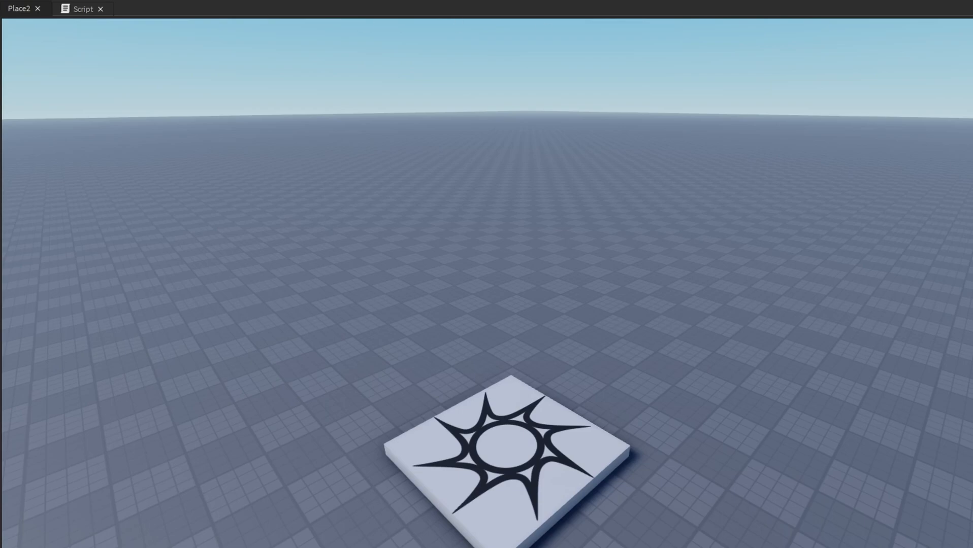
pyautogui.click(83, 9)
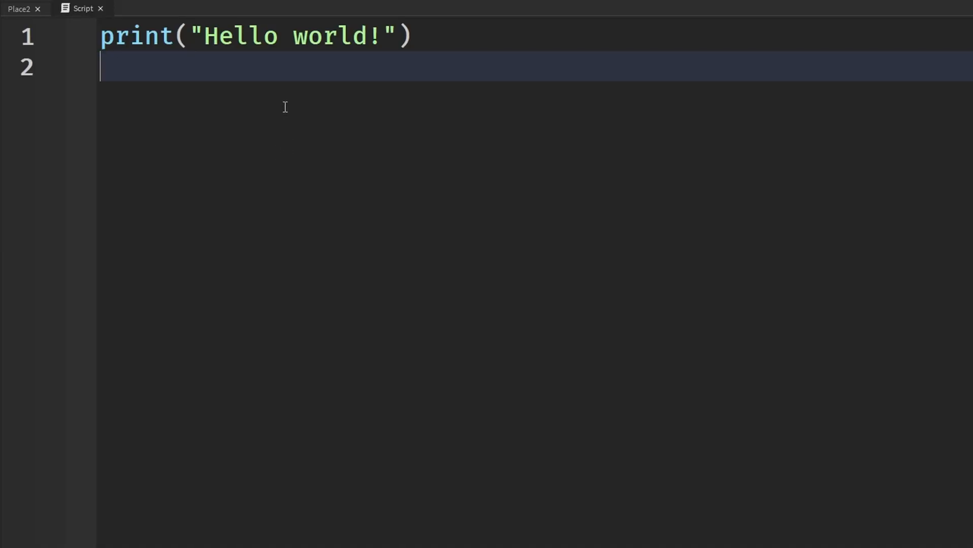
pyautogui.moveTo(279, 83)
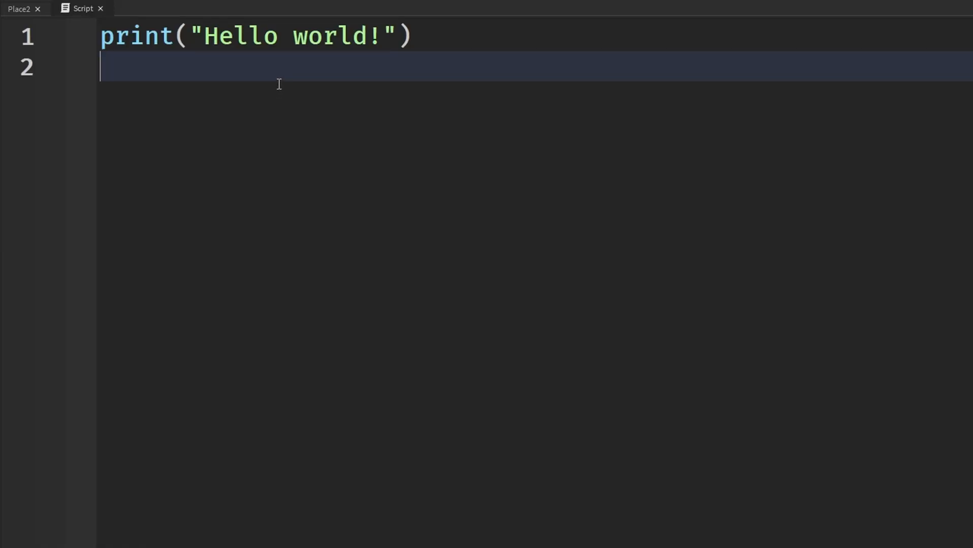
pyautogui.moveTo(276, 72)
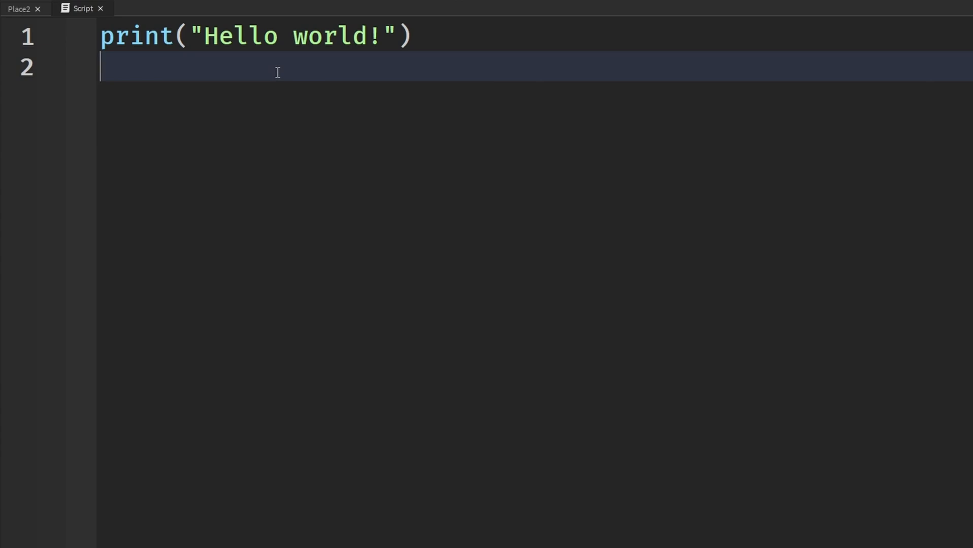
pyautogui.moveTo(399, 131)
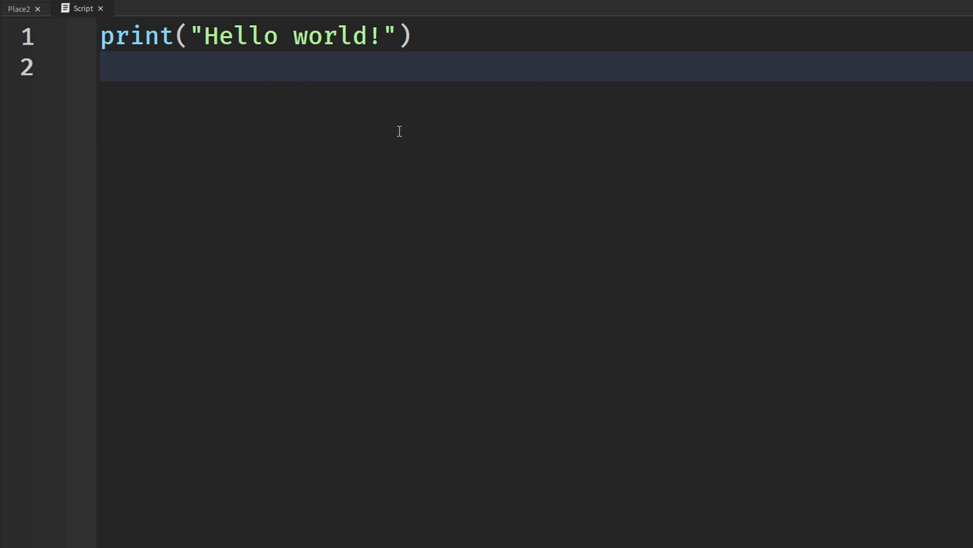
pyautogui.moveTo(448, 164)
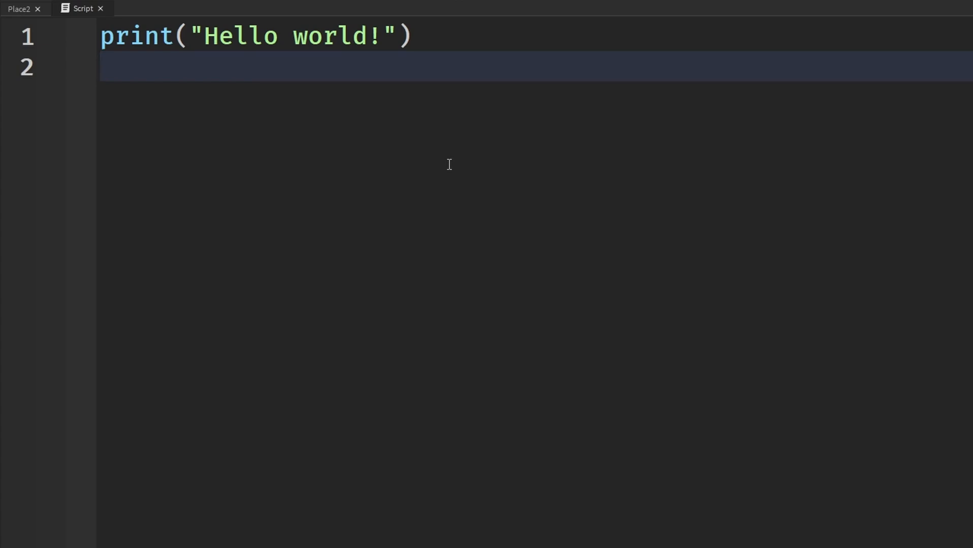
pyautogui.write('game')
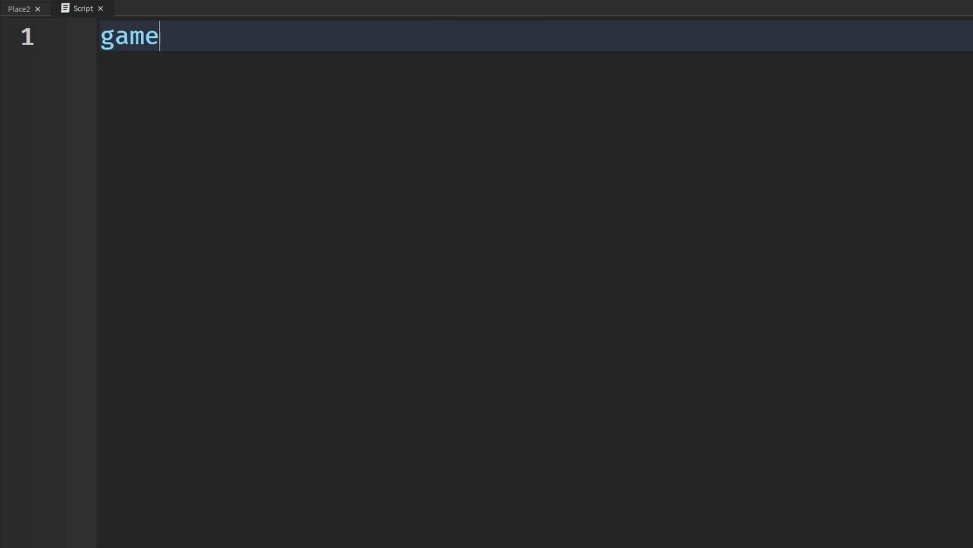
pyautogui.write('.Players.PlayerAdded:Connect(function(')
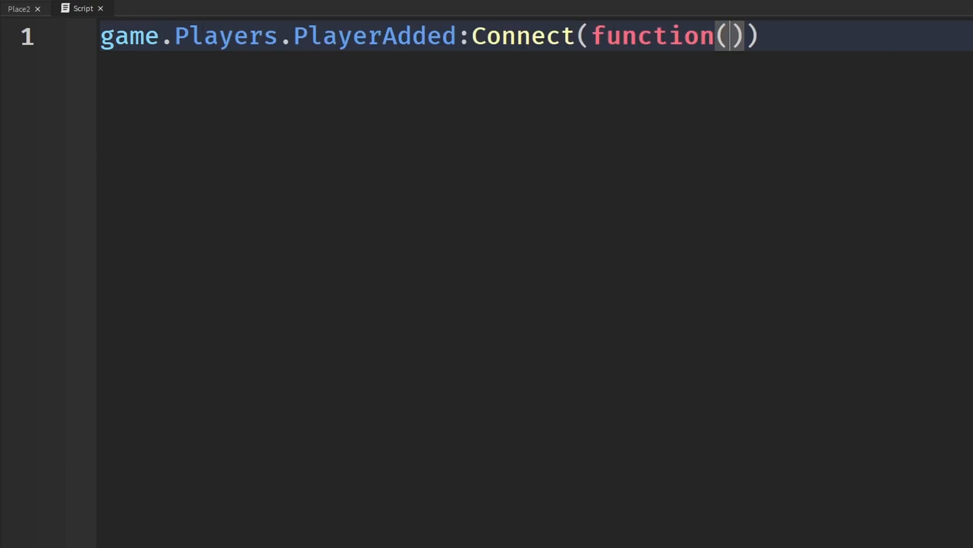
pyautogui.write('player')
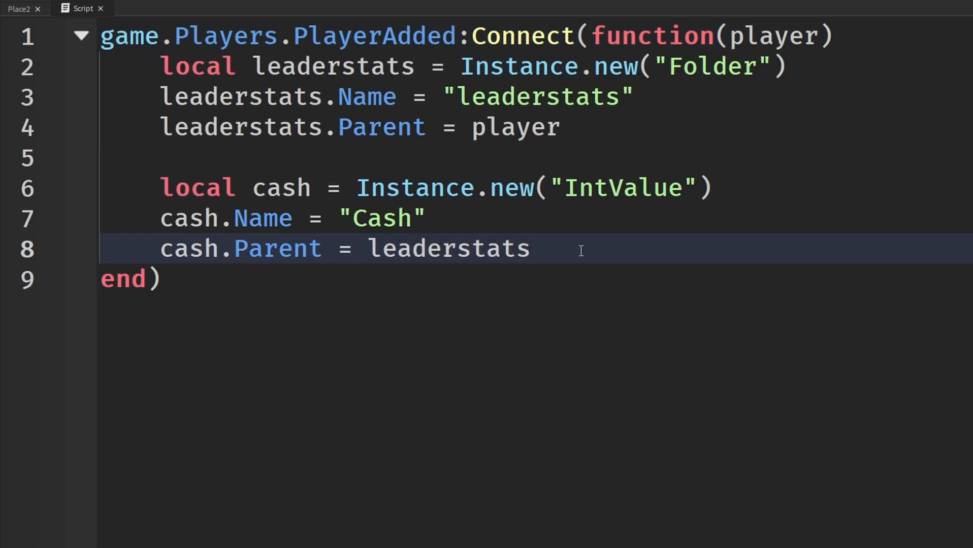
pyautogui.moveTo(524, 259)
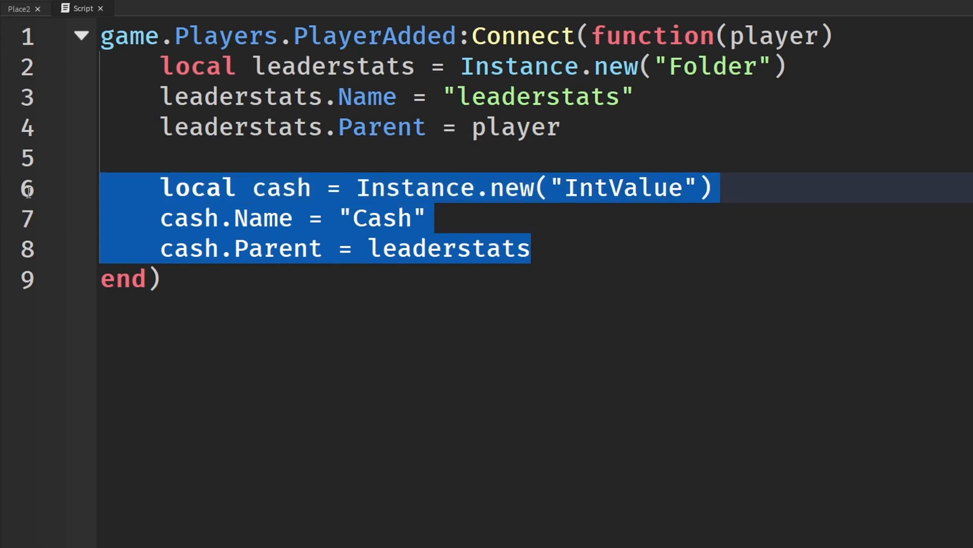
pyautogui.moveTo(491, 353)
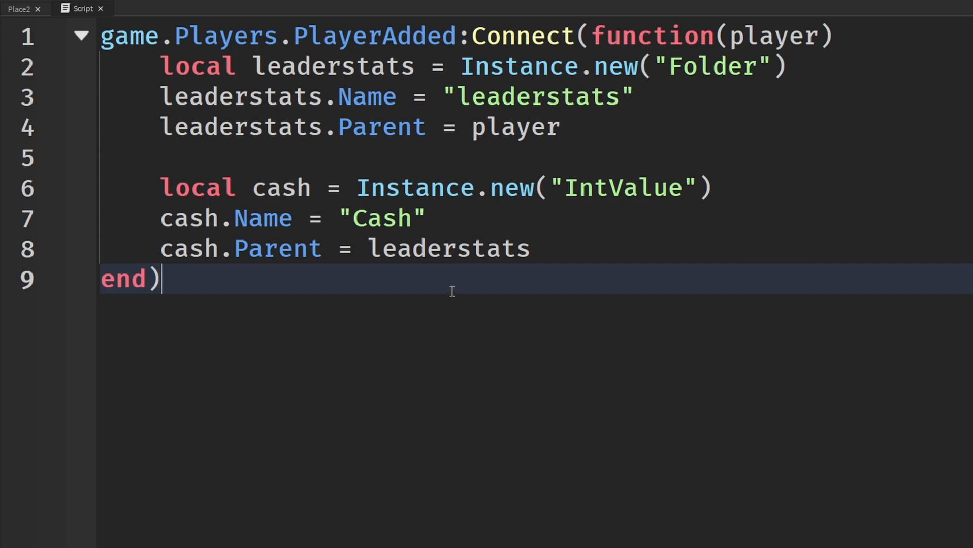
pyautogui.moveTo(547, 253)
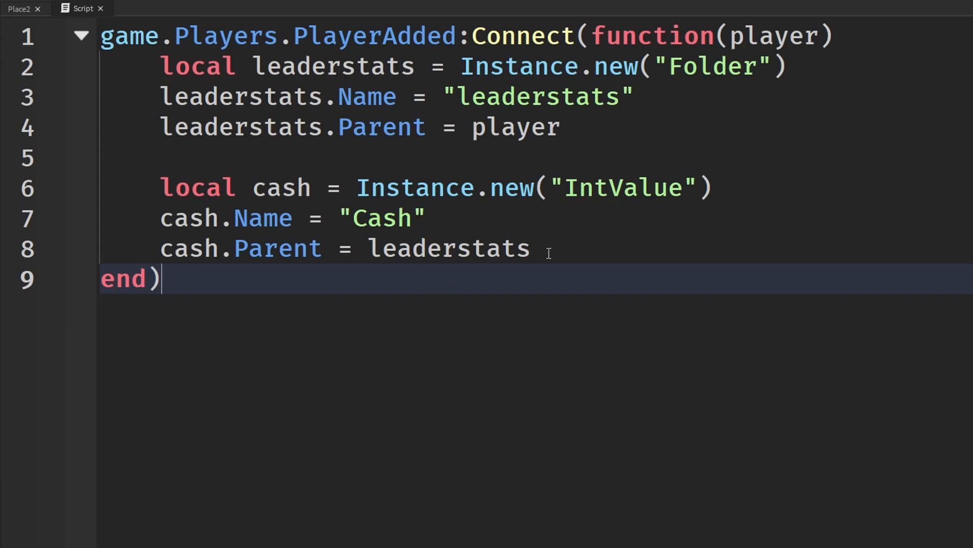
pyautogui.moveTo(722, 236)
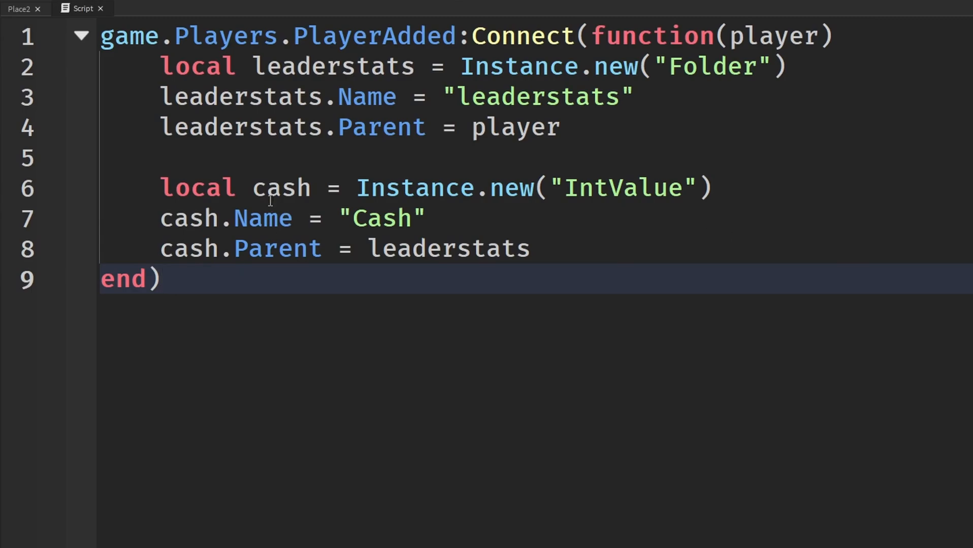
pyautogui.doubleClick(280, 187)
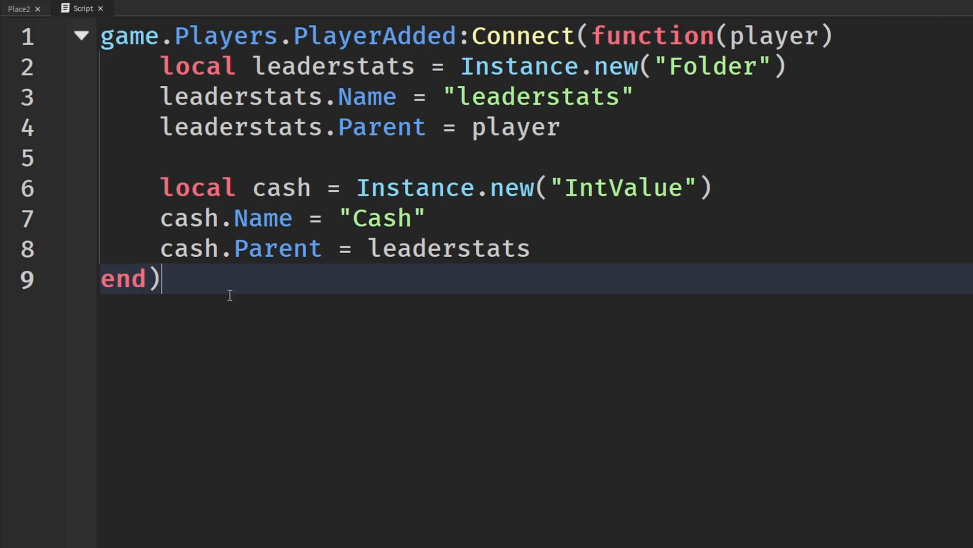
pyautogui.moveTo(526, 315)
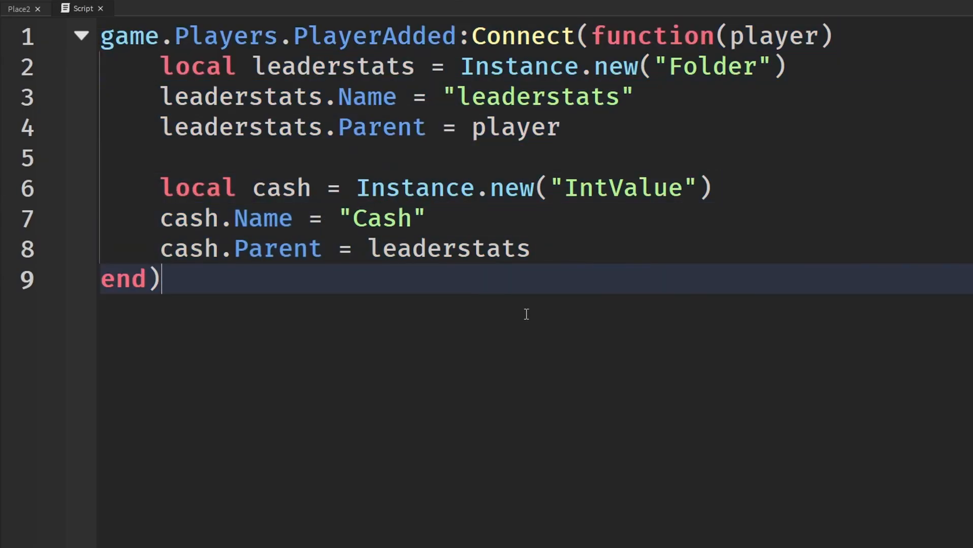
pyautogui.press('ctrl+a')
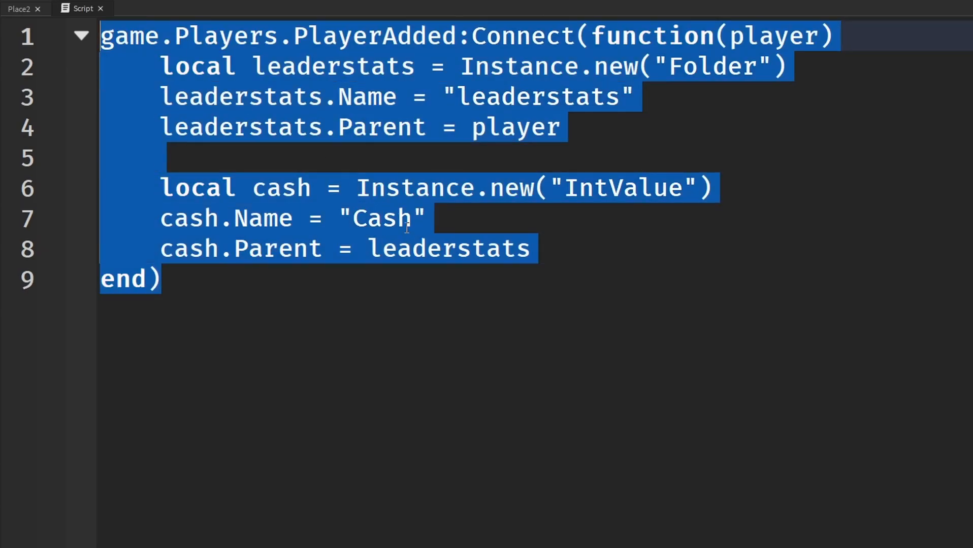
pyautogui.click(18, 8)
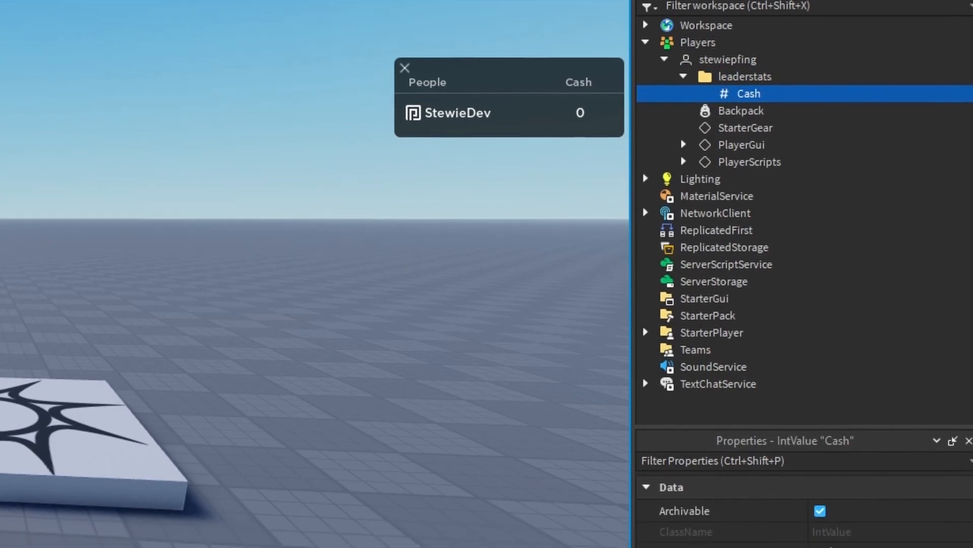
# Set the player's Cash value to 500 on the client during the play test
pyautogui.write('500')
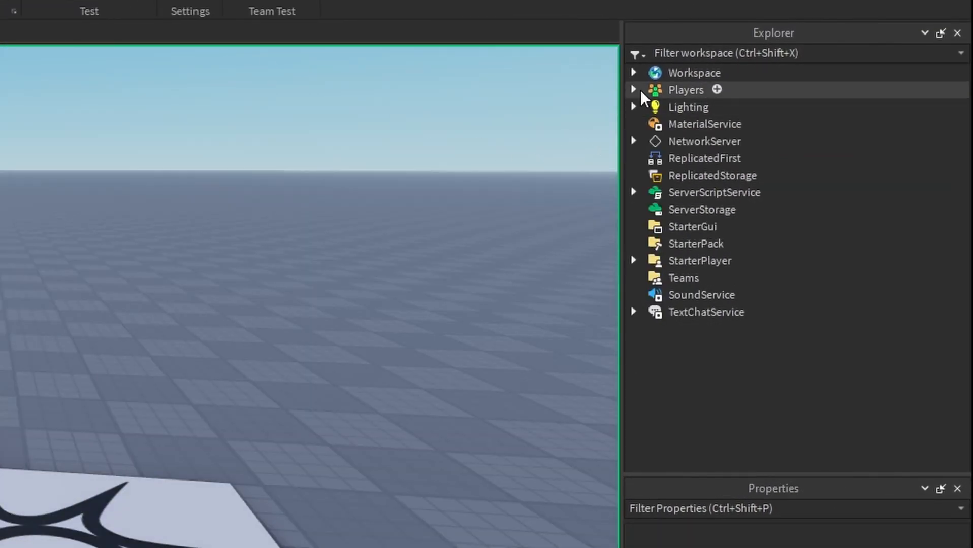
# Select the player's Cash on the server view to see it still at 0, then stop the test
pyautogui.click(633, 90)
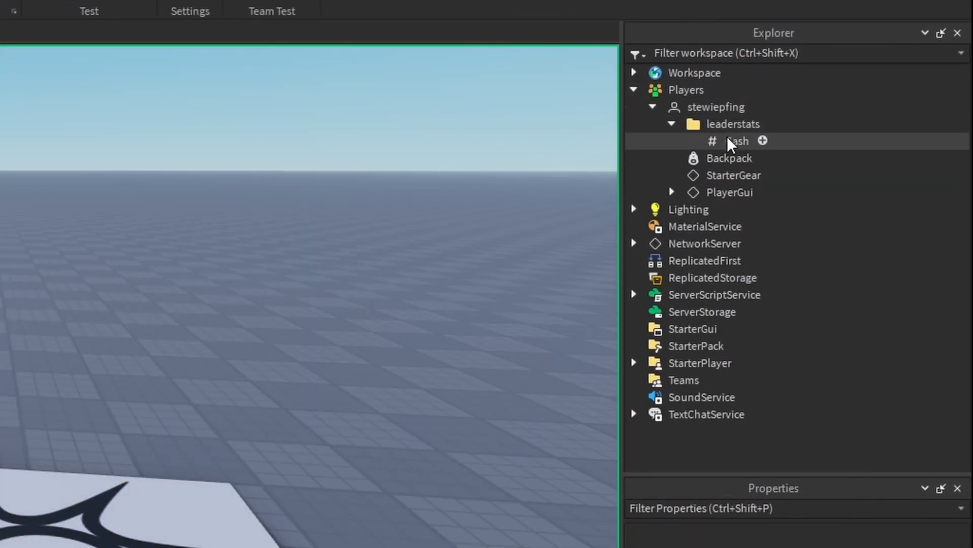
pyautogui.click(737, 141)
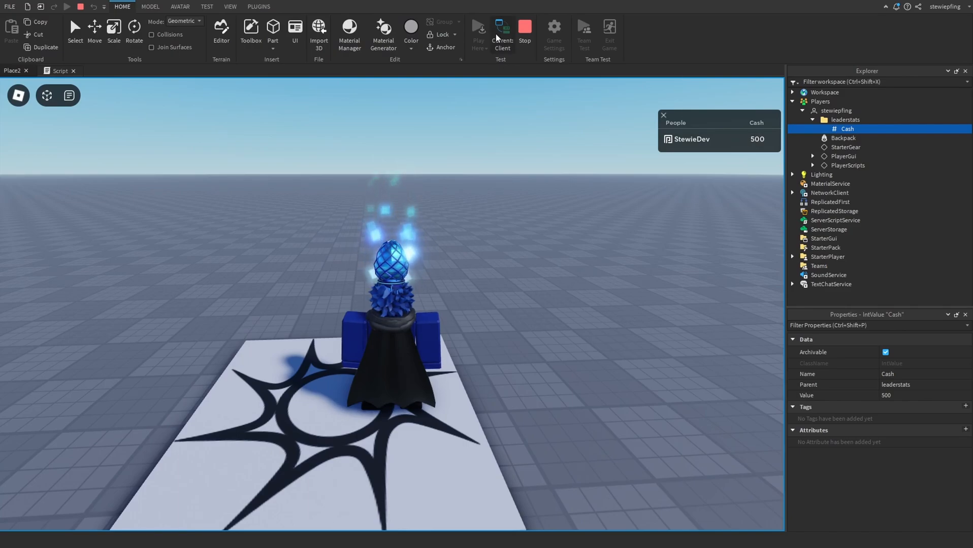
pyautogui.click(501, 36)
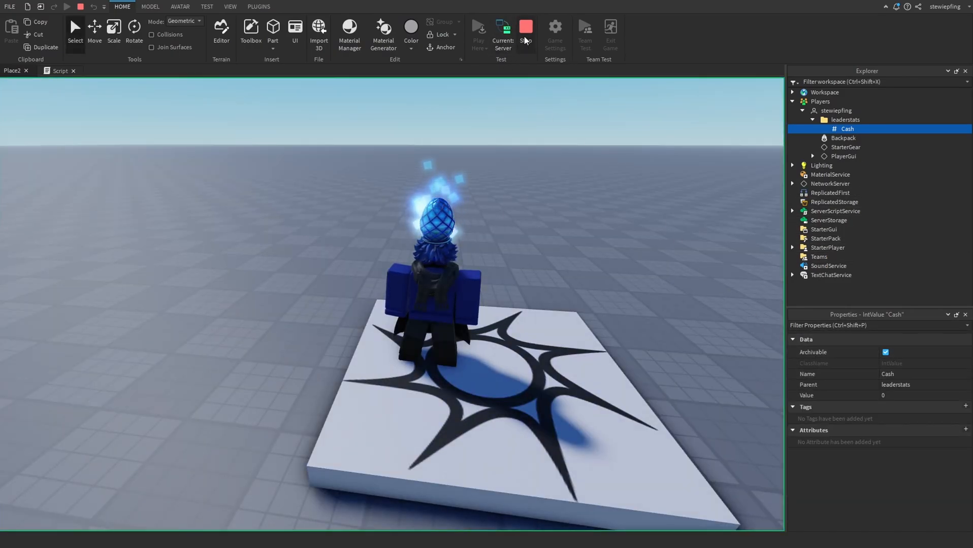
pyautogui.click(525, 28)
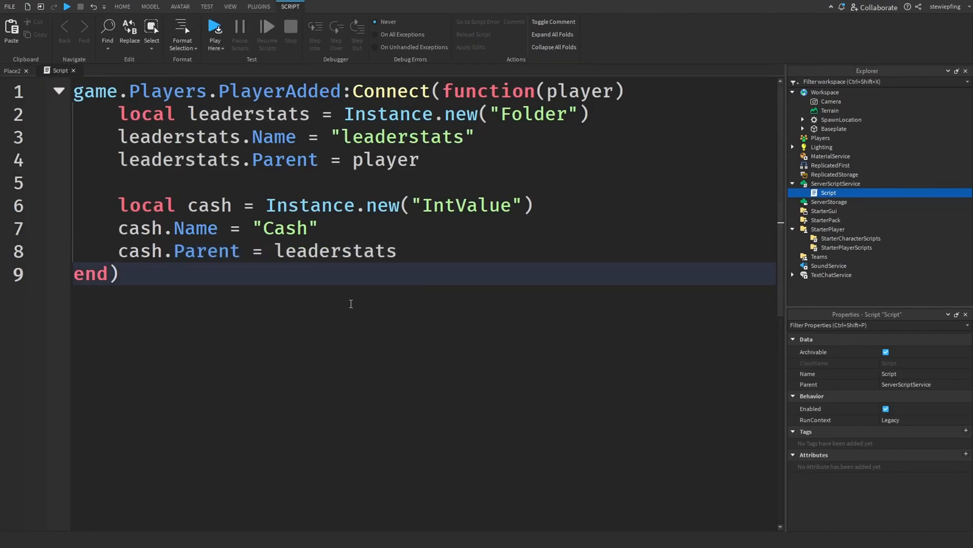
pyautogui.moveTo(310, 280)
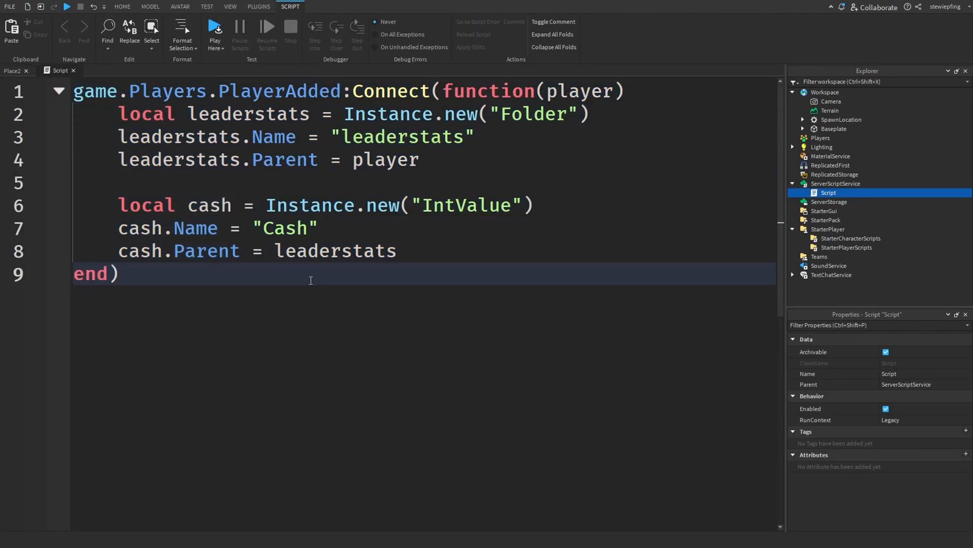
pyautogui.moveTo(296, 297)
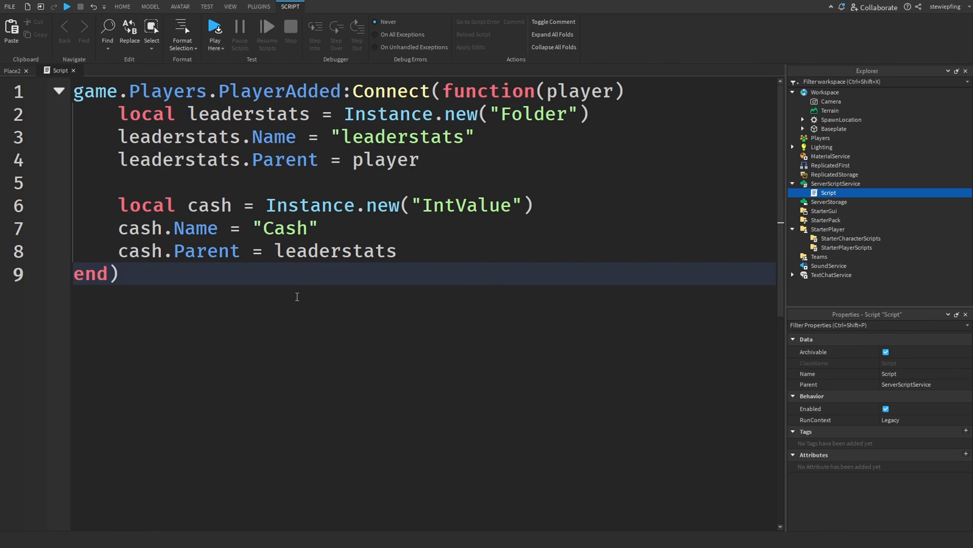
pyautogui.moveTo(379, 308)
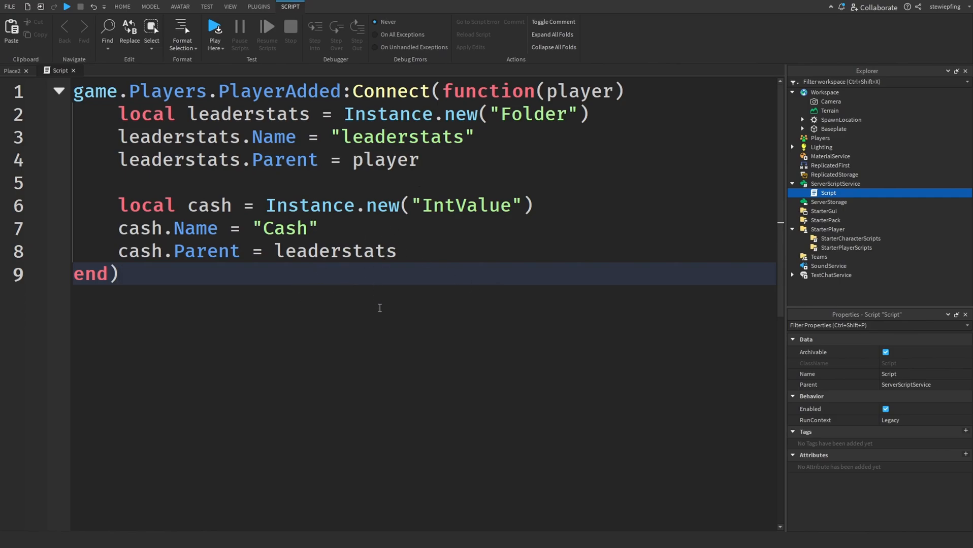
pyautogui.moveTo(366, 329)
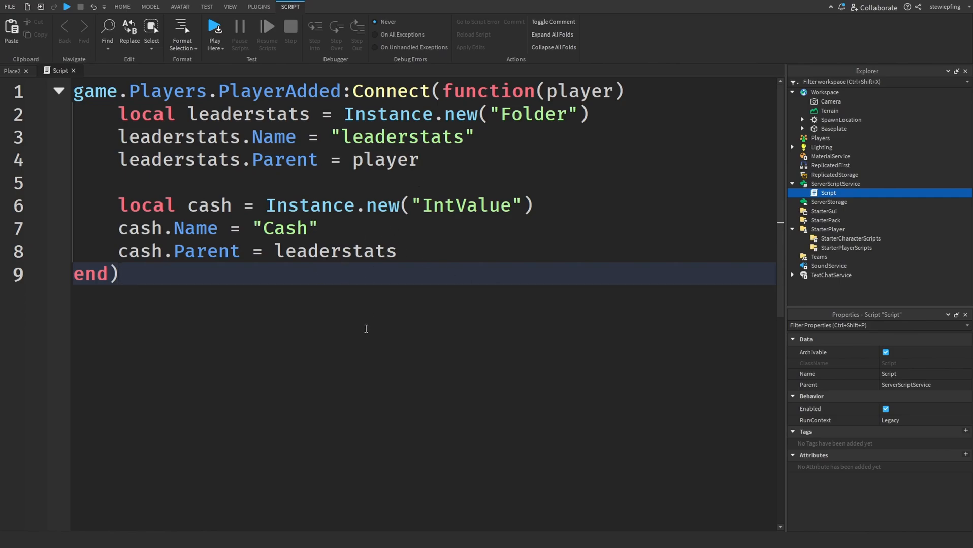
pyautogui.click(118, 273)
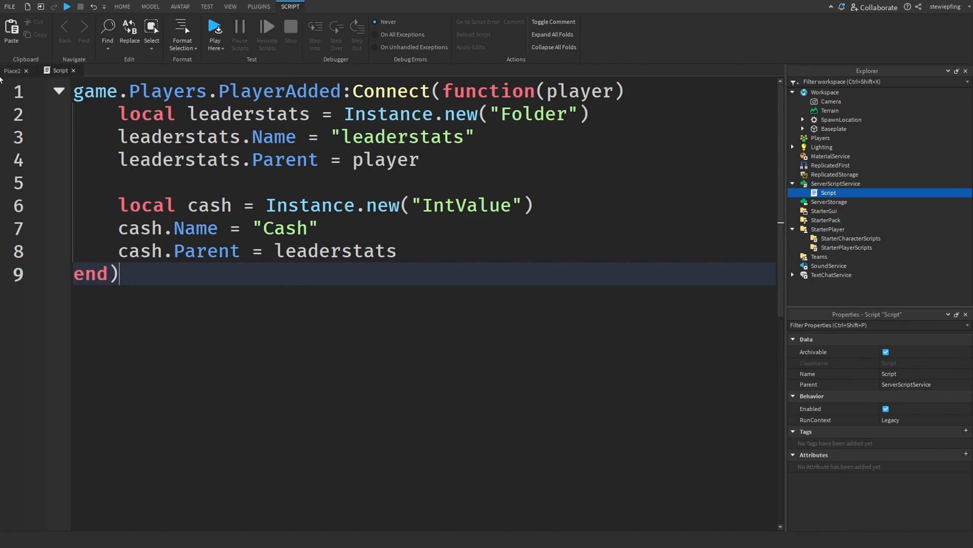
pyautogui.click(122, 7)
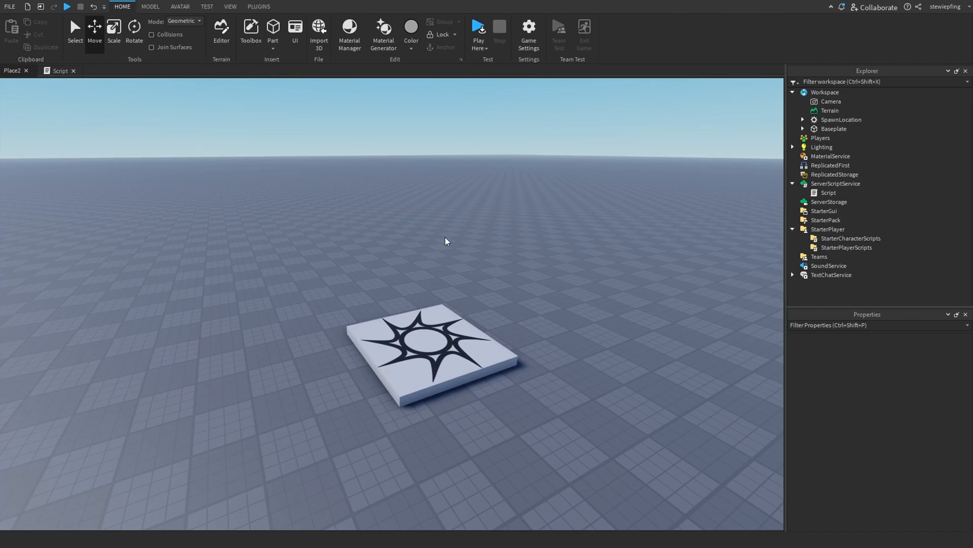
pyautogui.click(829, 193)
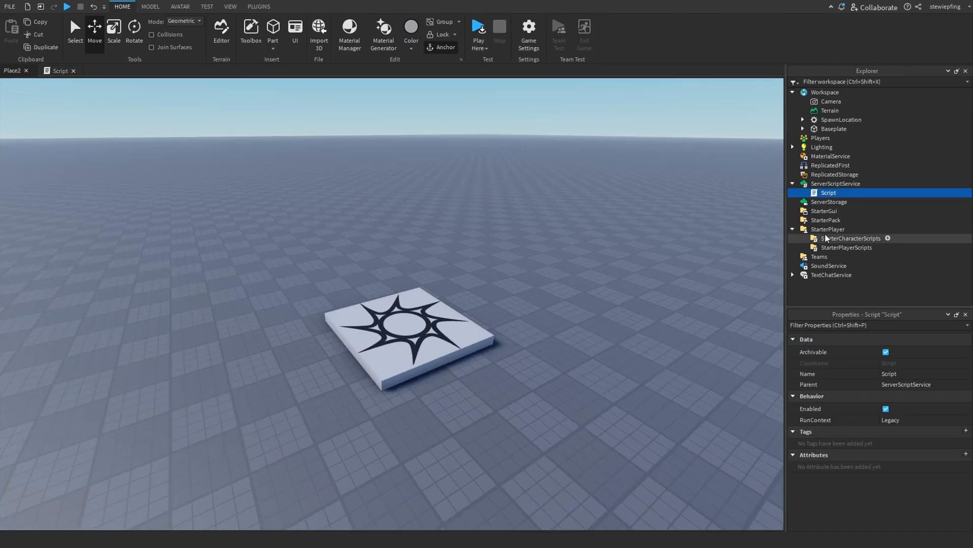
pyautogui.doubleClick(828, 192)
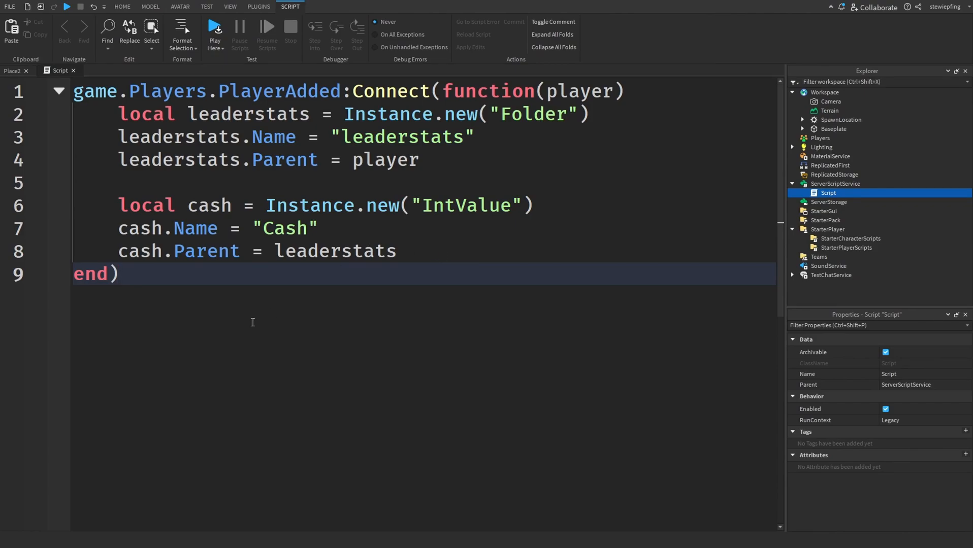
pyautogui.moveTo(309, 361)
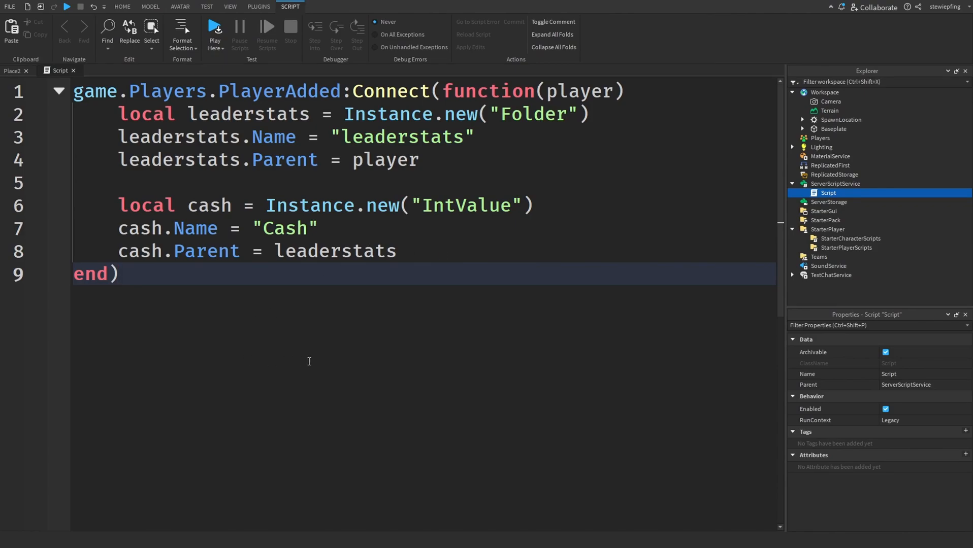
pyautogui.moveTo(400, 330)
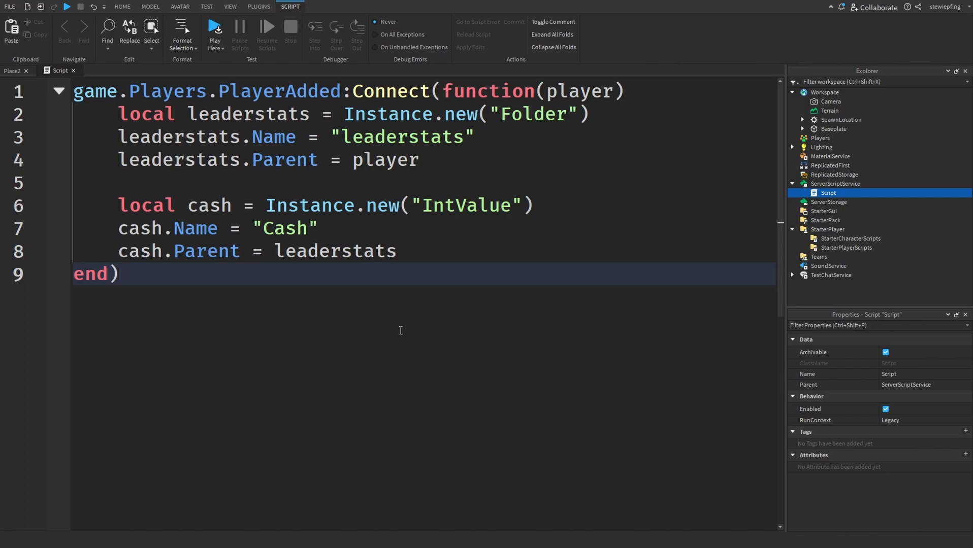
pyautogui.moveTo(409, 338)
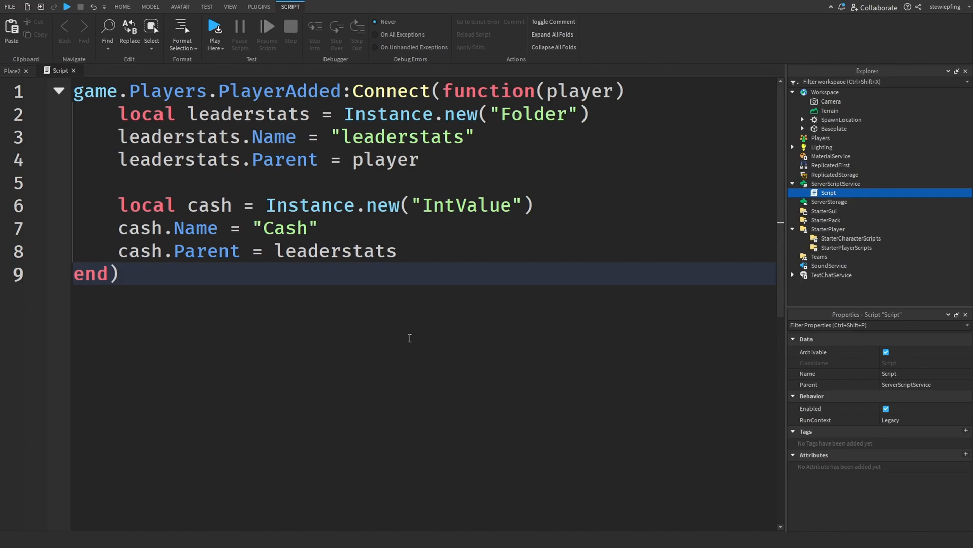
pyautogui.click(118, 273)
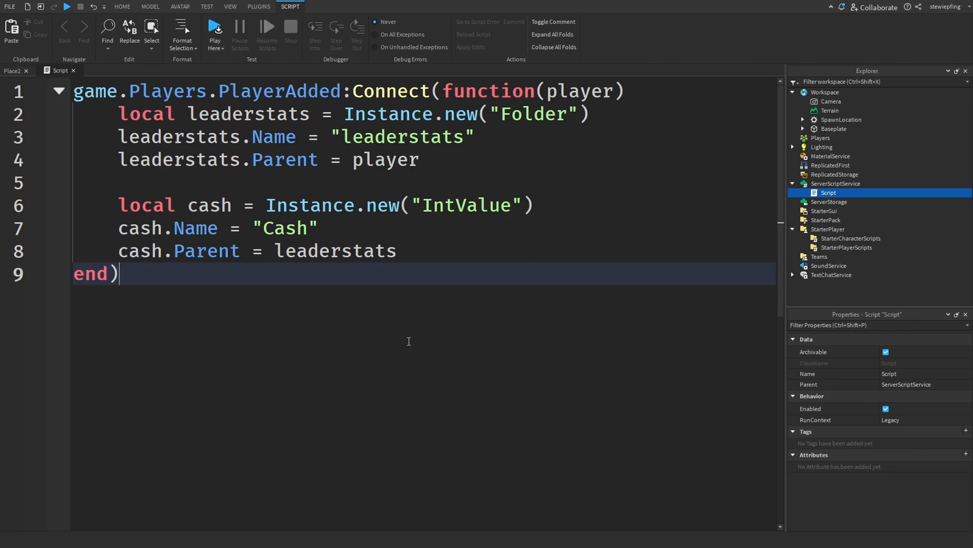
pyautogui.moveTo(864, 212)
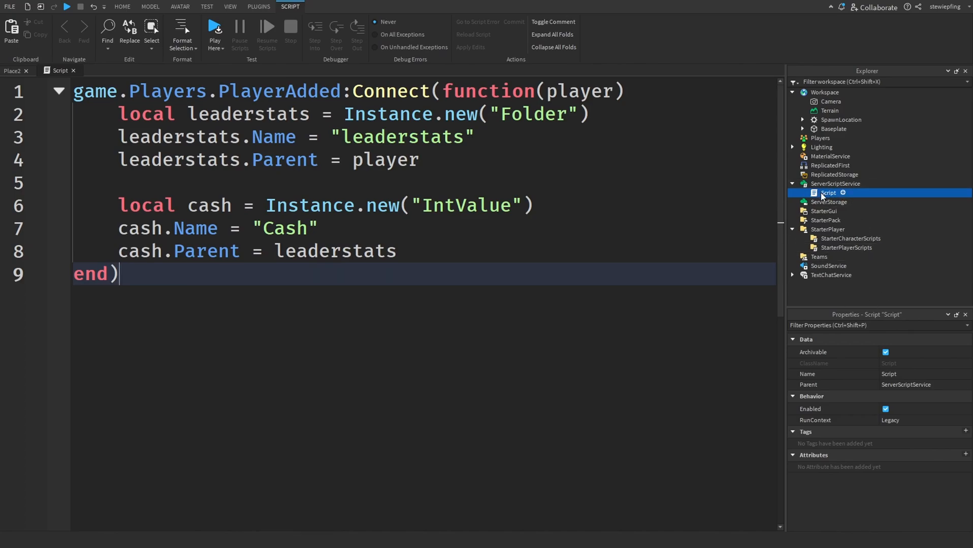
pyautogui.moveTo(886, 253)
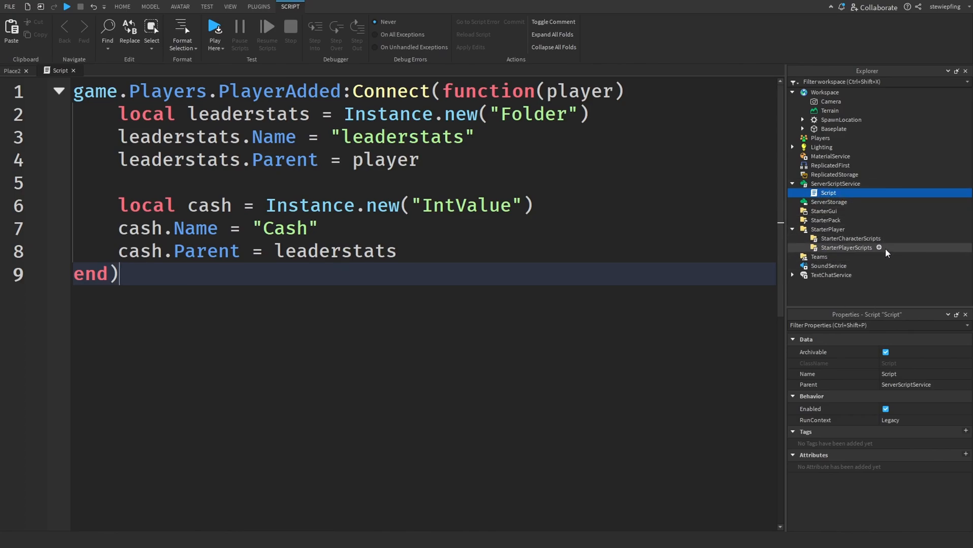
pyautogui.click(846, 248)
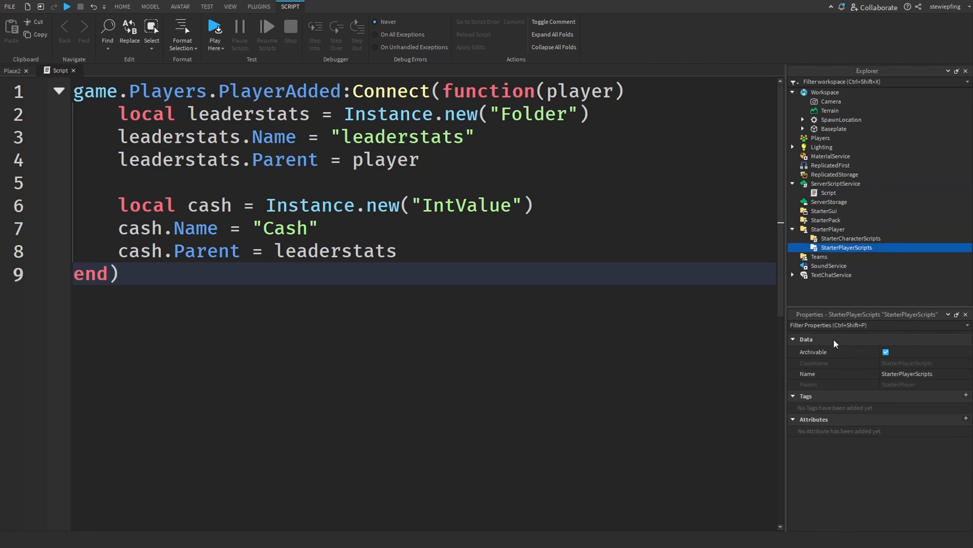
pyautogui.moveTo(829, 359)
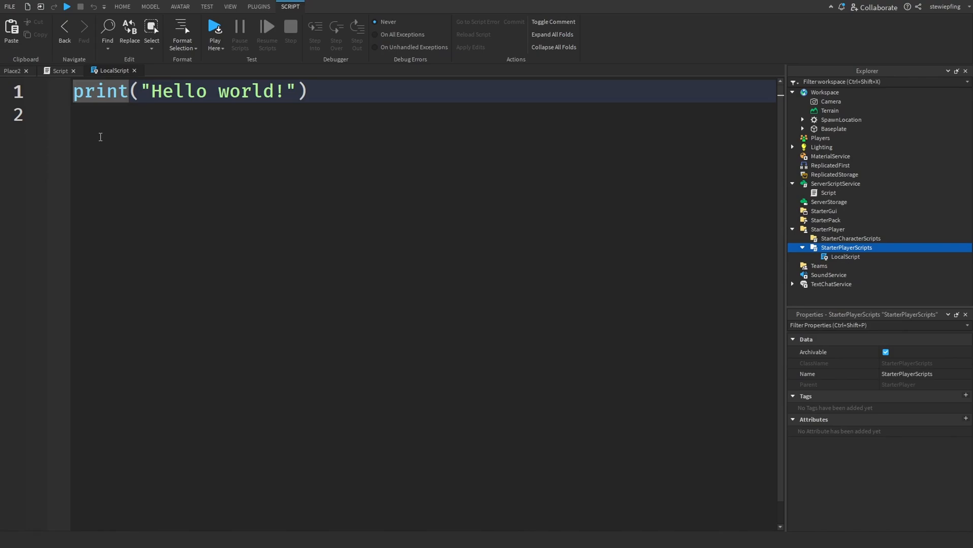
pyautogui.click(195, 115)
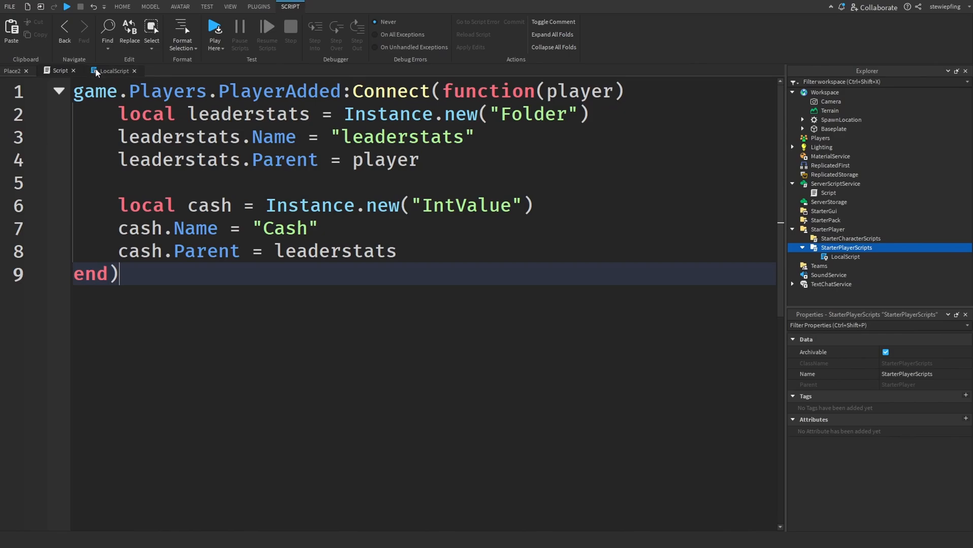
pyautogui.click(114, 71)
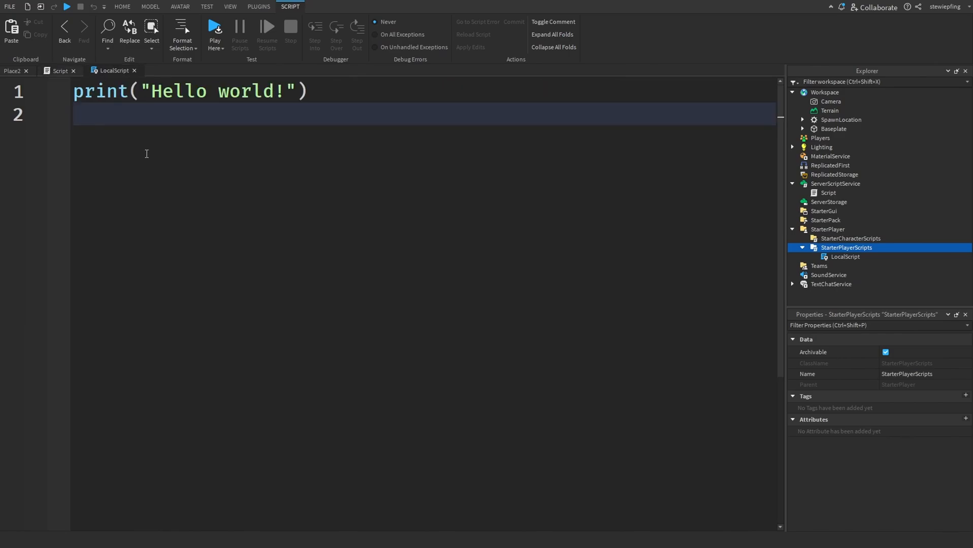
pyautogui.moveTo(150, 182)
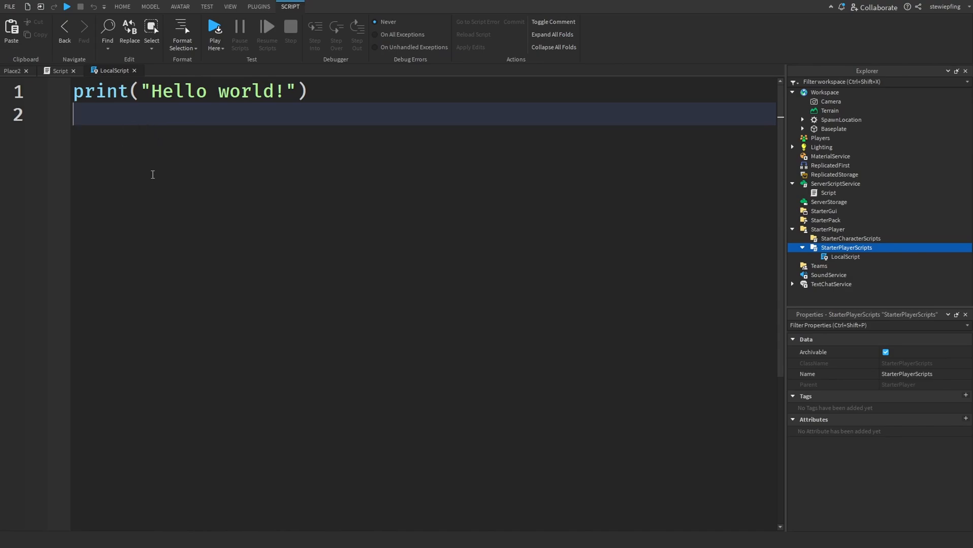
pyautogui.moveTo(187, 194)
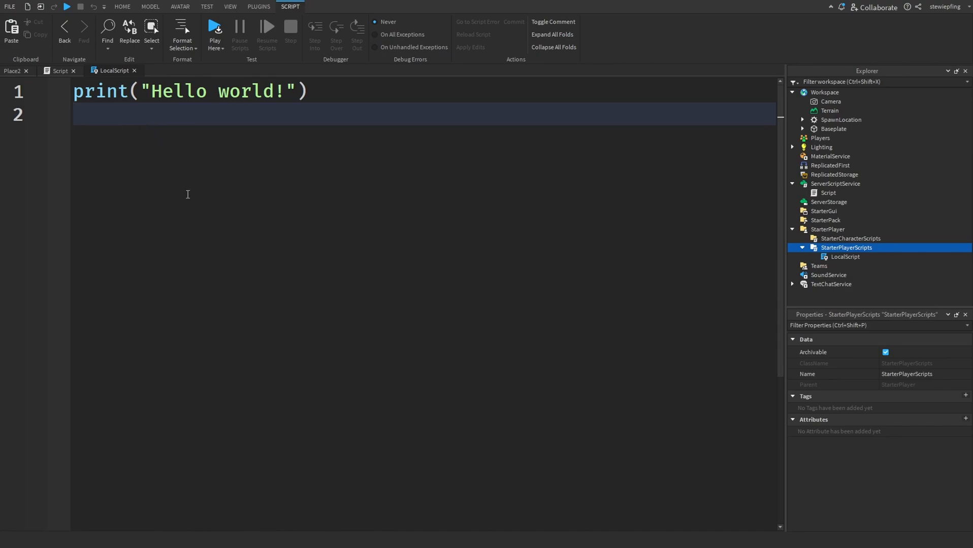
pyautogui.click(122, 6)
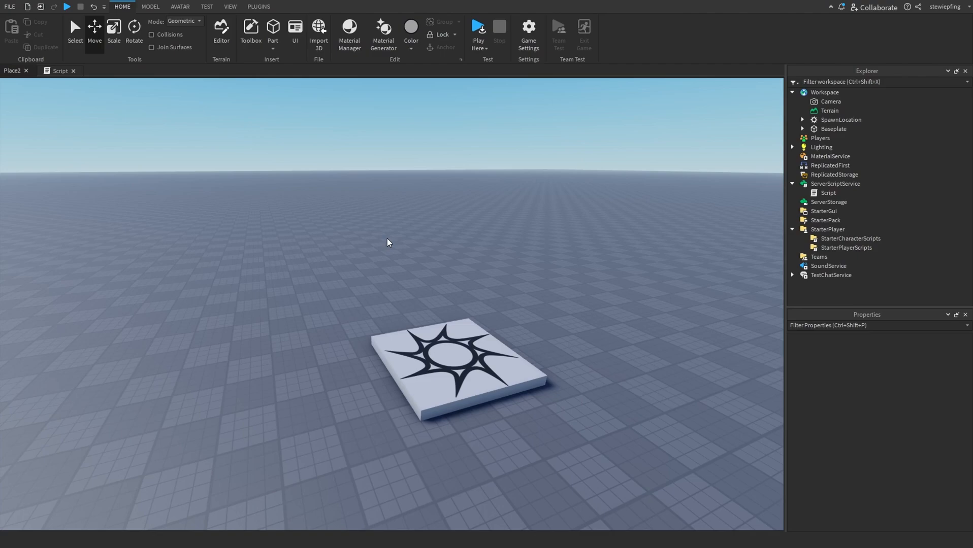
# Delete all the leaderstats code from the ServerScriptService Script and return to the place view
pyautogui.click(846, 248)
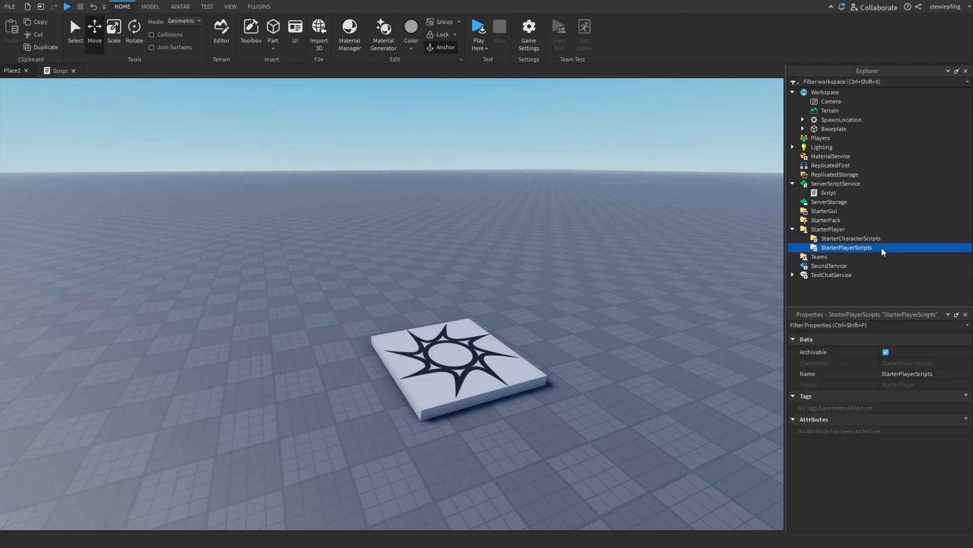
pyautogui.moveTo(670, 272)
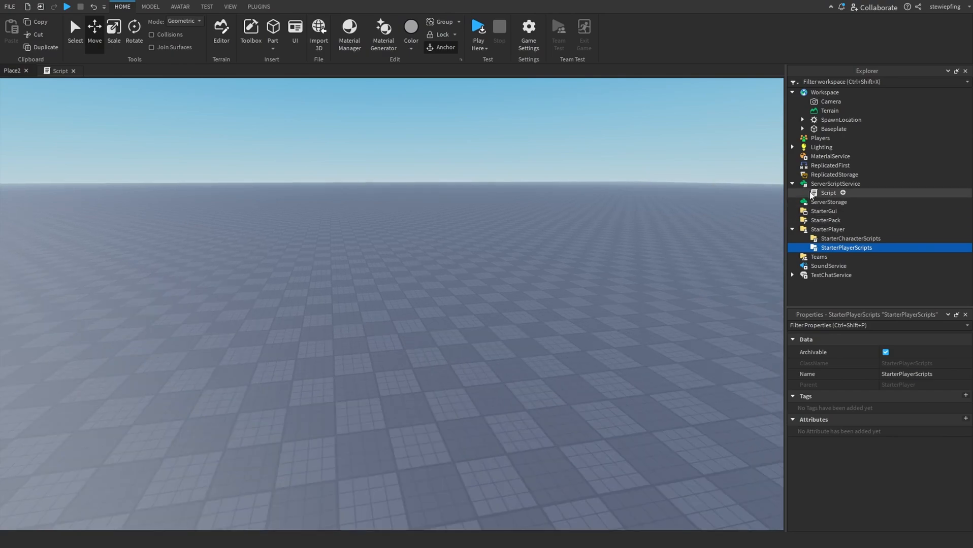
pyautogui.doubleClick(827, 192)
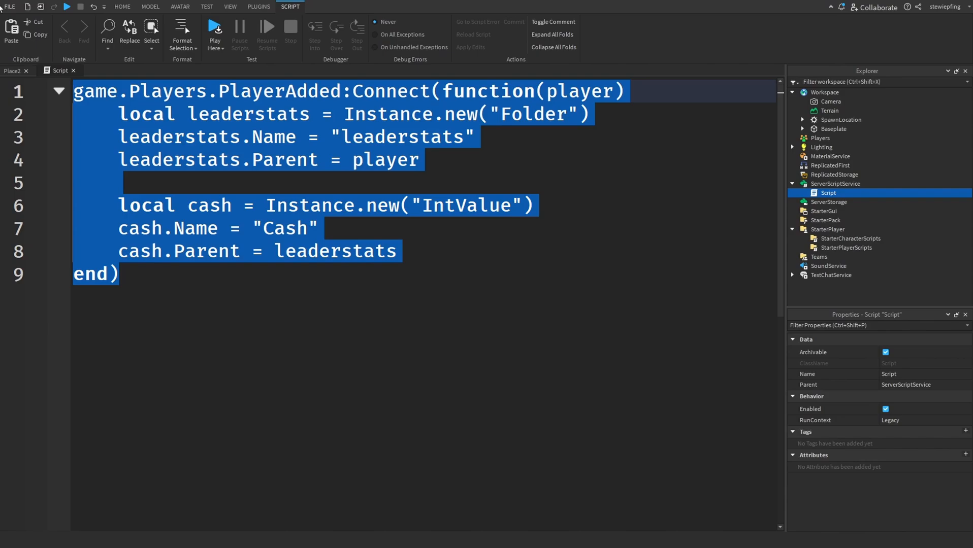
pyautogui.press('Delete')
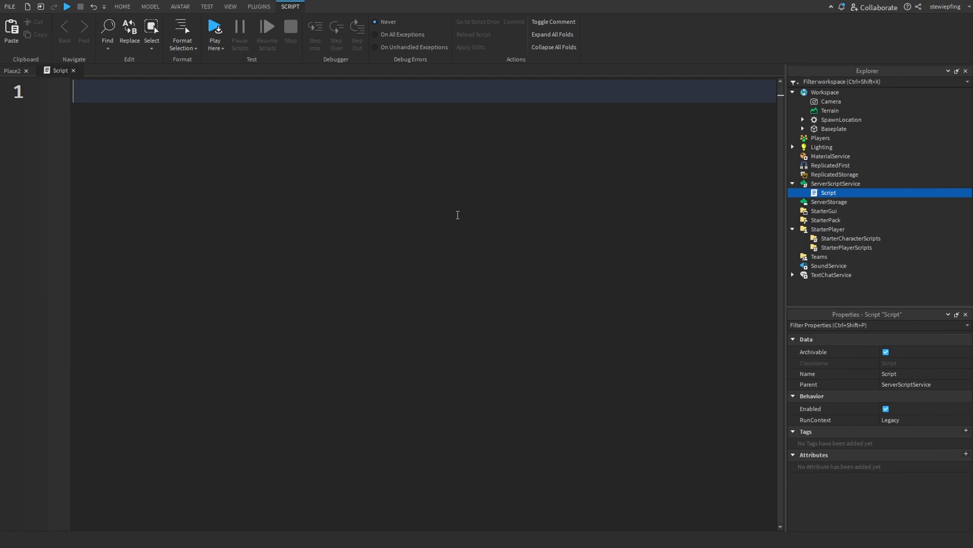
pyautogui.moveTo(393, 197)
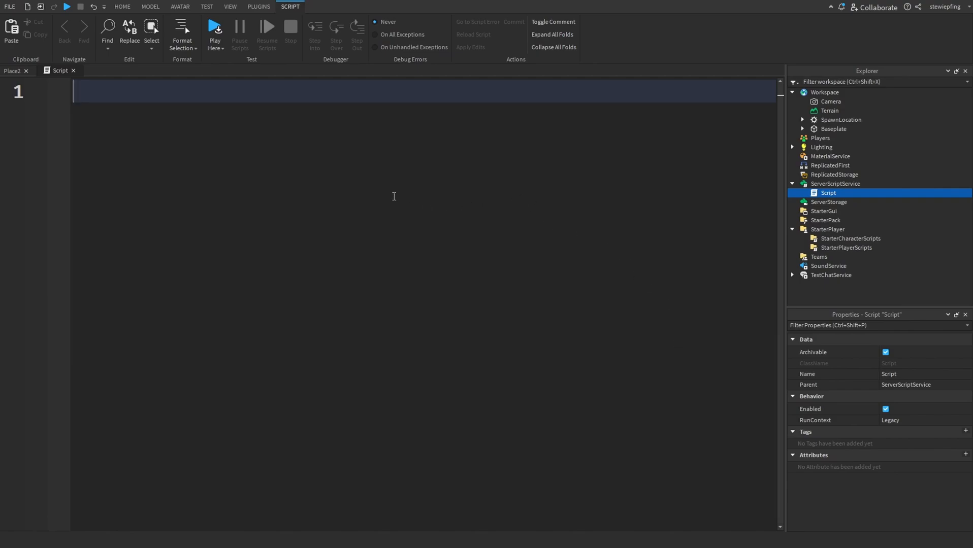
pyautogui.moveTo(456, 239)
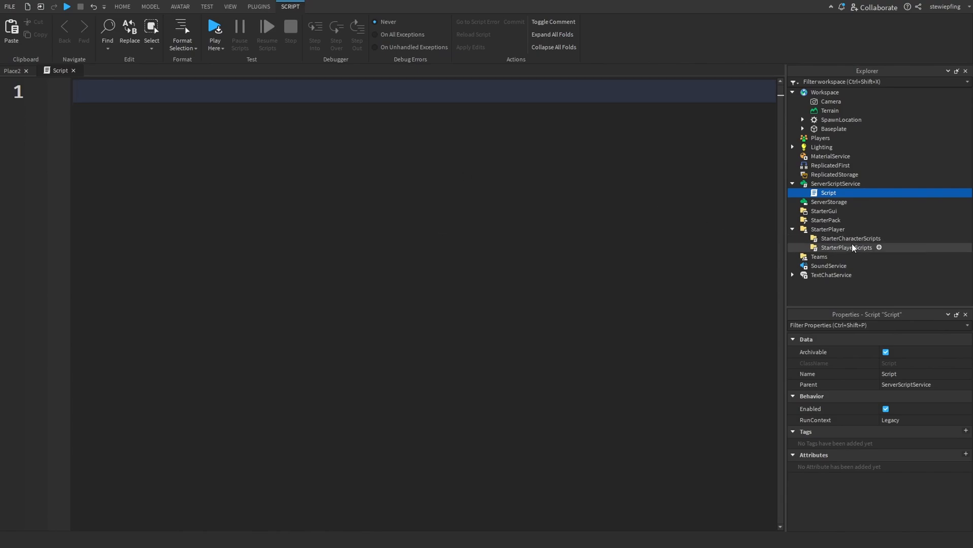
pyautogui.moveTo(501, 234)
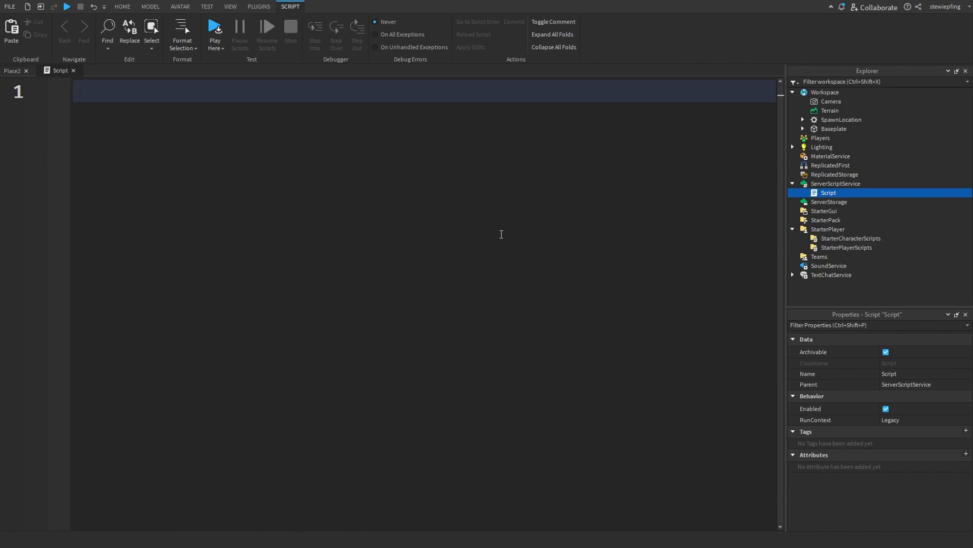
pyautogui.click(122, 6)
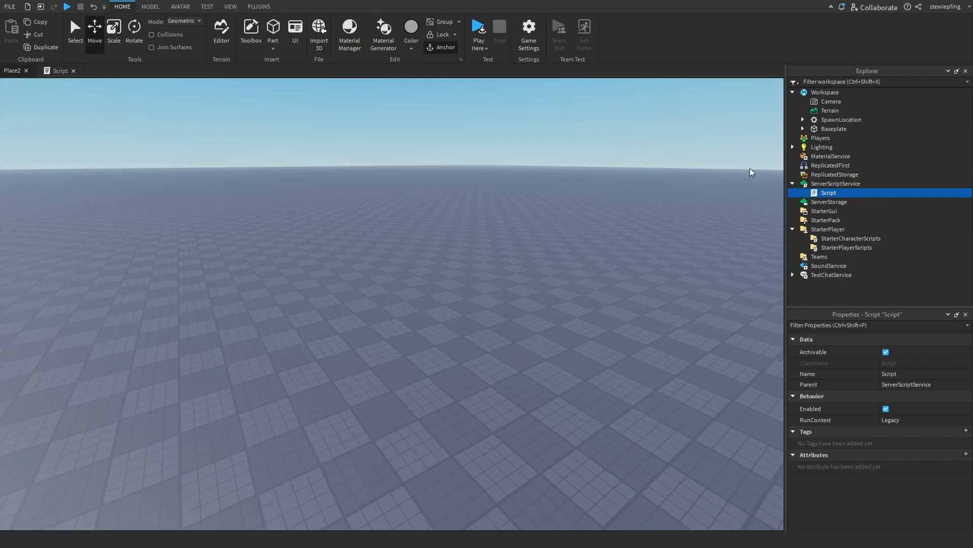
pyautogui.moveTo(828, 202)
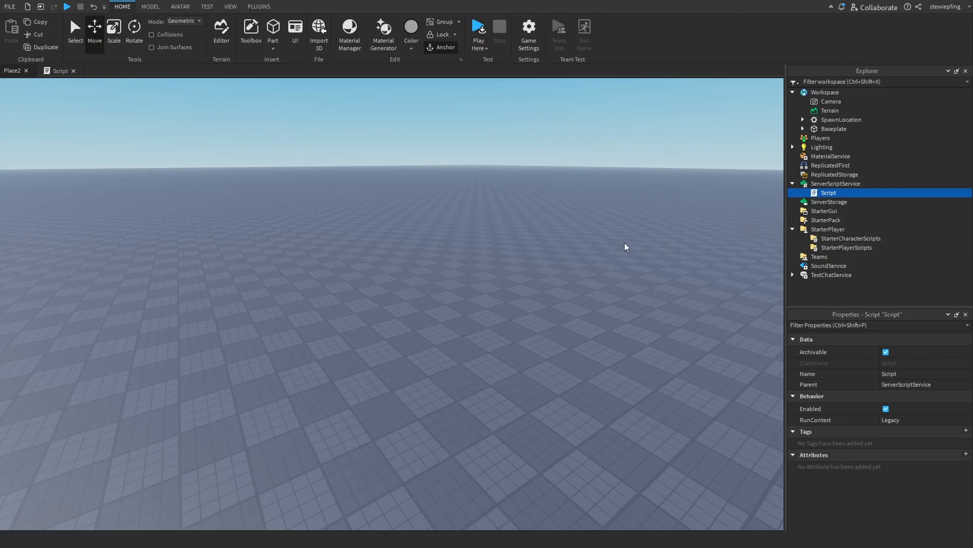
pyautogui.moveTo(609, 245)
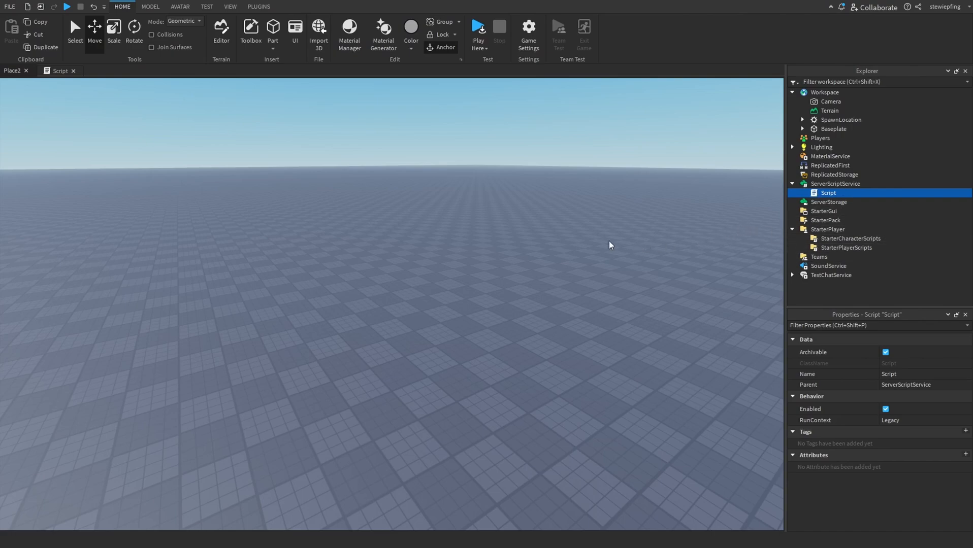
pyautogui.moveTo(602, 206)
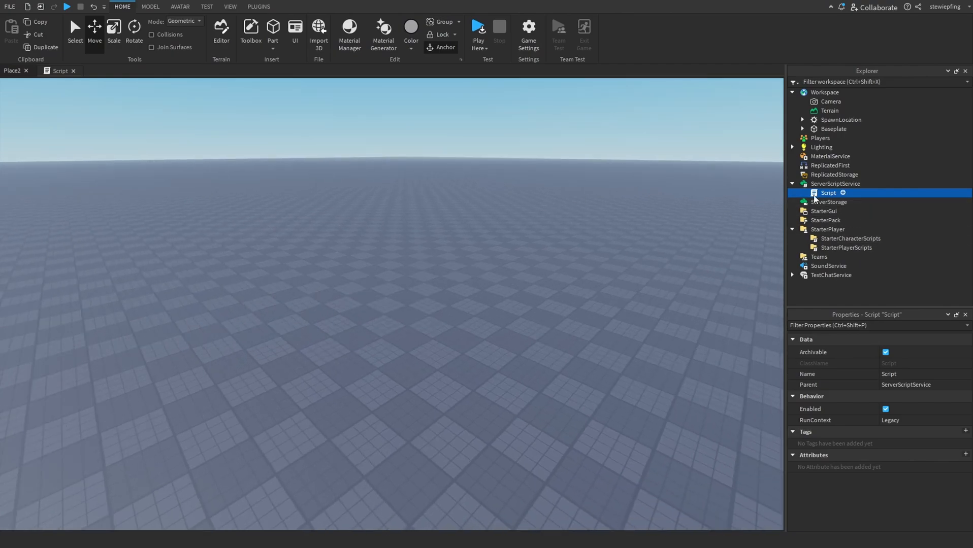
# Insert a LocalScript under StarterPlayerScripts
pyautogui.doubleClick(827, 193)
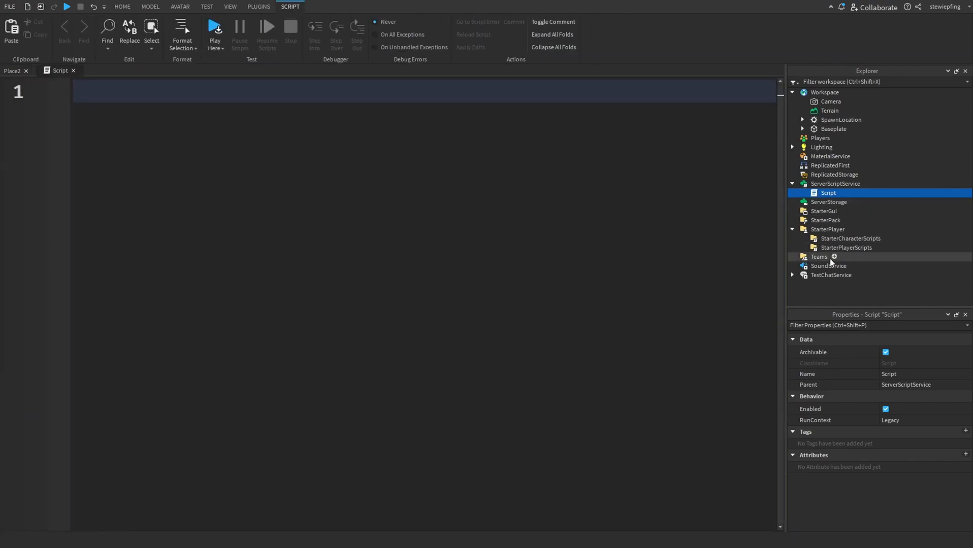
pyautogui.click(846, 247)
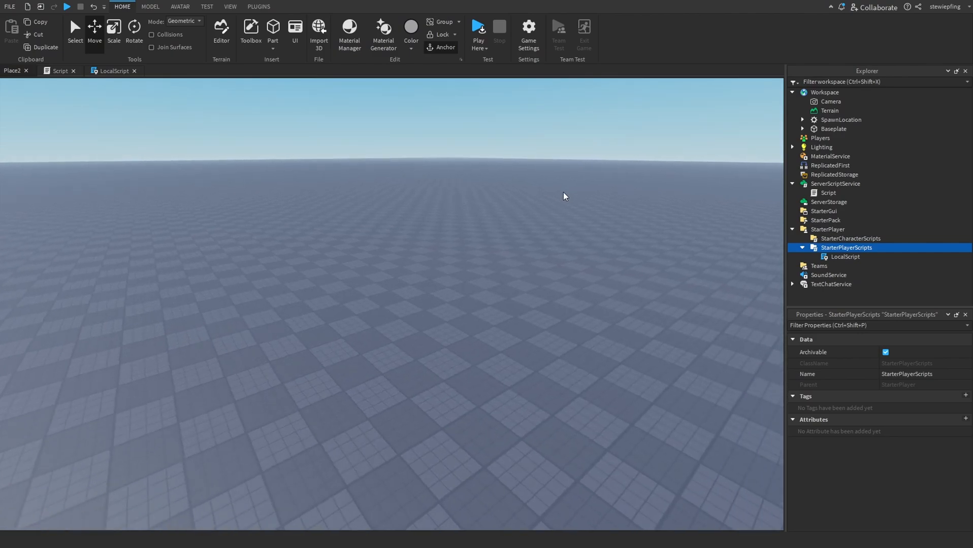
# Insert a RemoteFunction and a RemoteEvent into ReplicatedStorage, then reopen the empty ServerScriptService Script
pyautogui.click(835, 175)
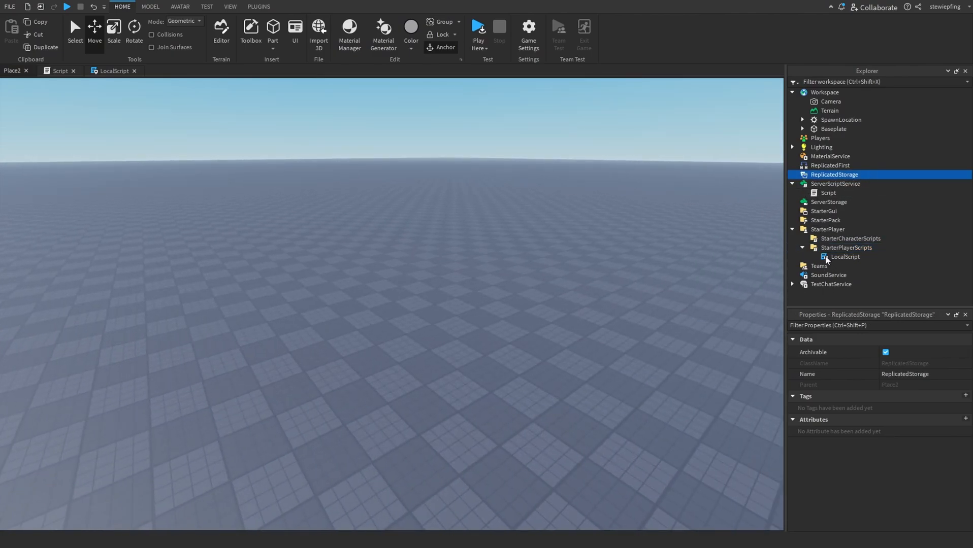
pyautogui.click(792, 175)
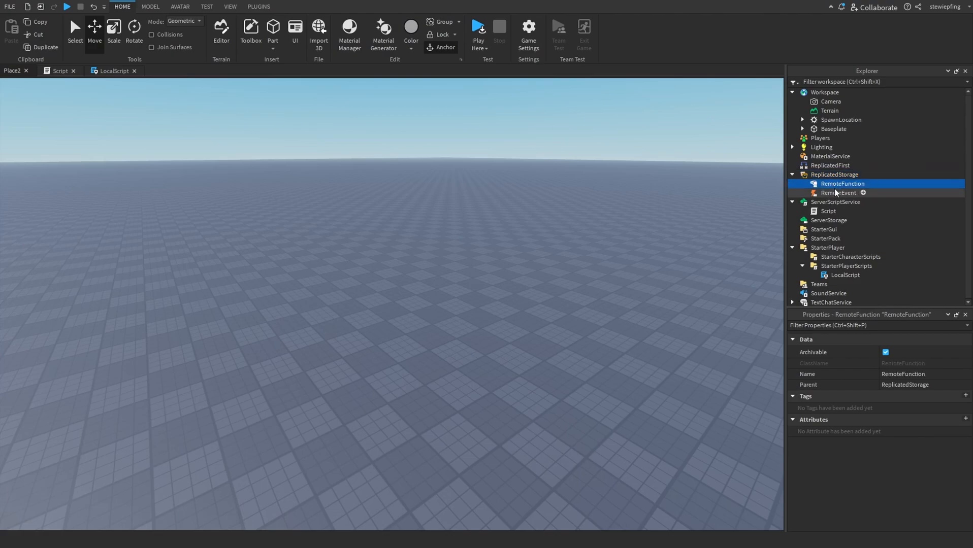
pyautogui.moveTo(659, 233)
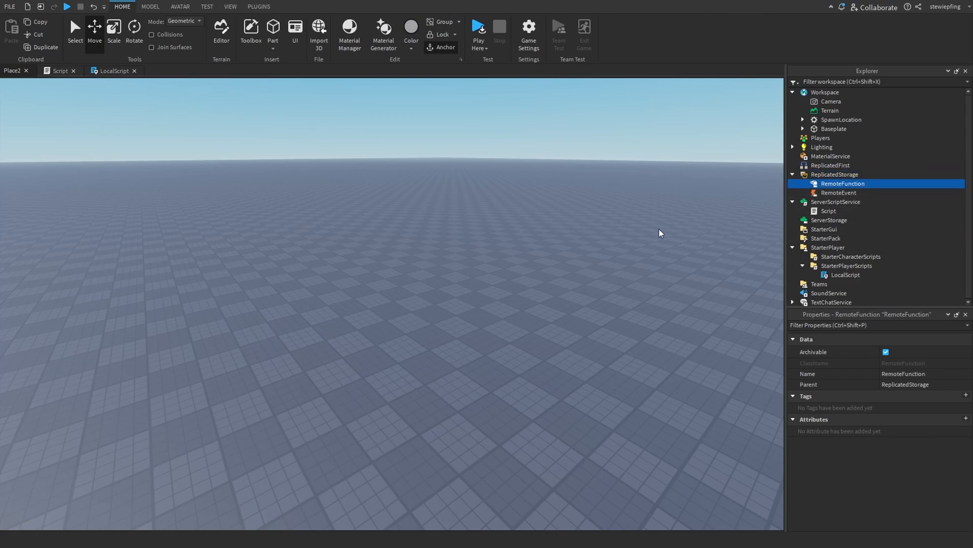
pyautogui.moveTo(609, 209)
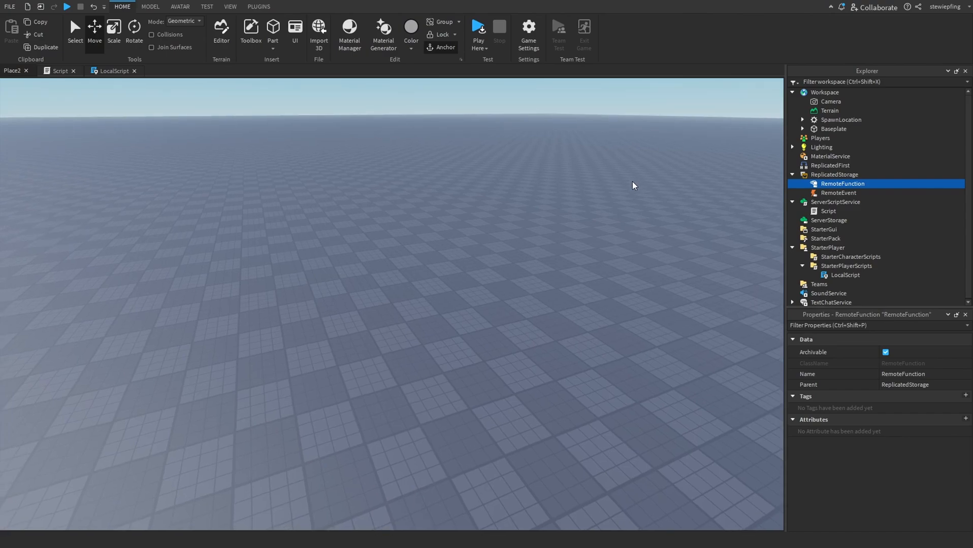
pyautogui.moveTo(821, 191)
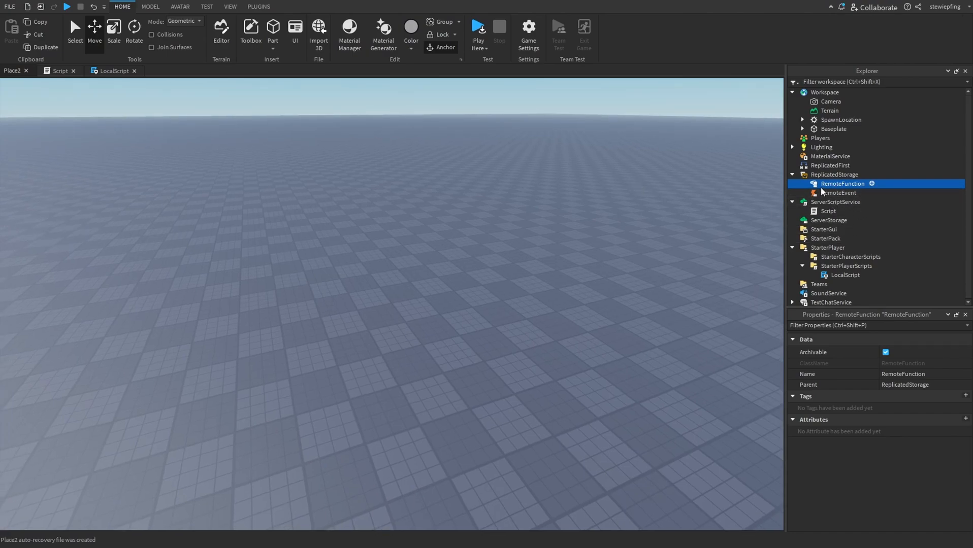
pyautogui.click(837, 193)
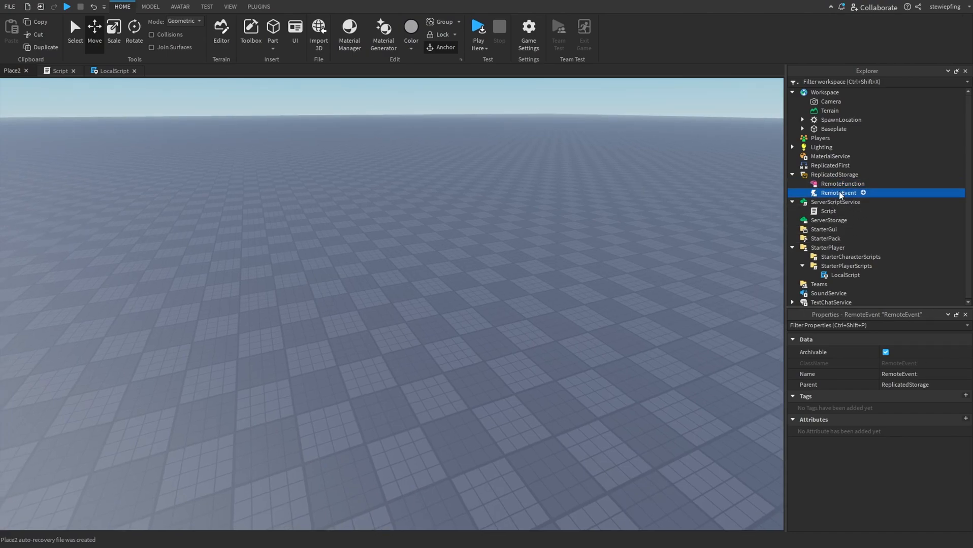
pyautogui.doubleClick(828, 211)
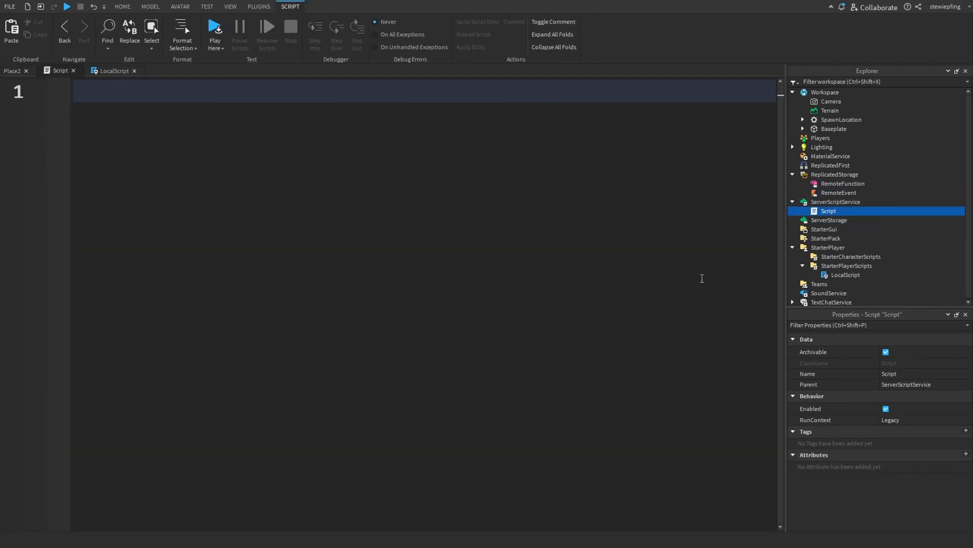
pyautogui.moveTo(509, 140)
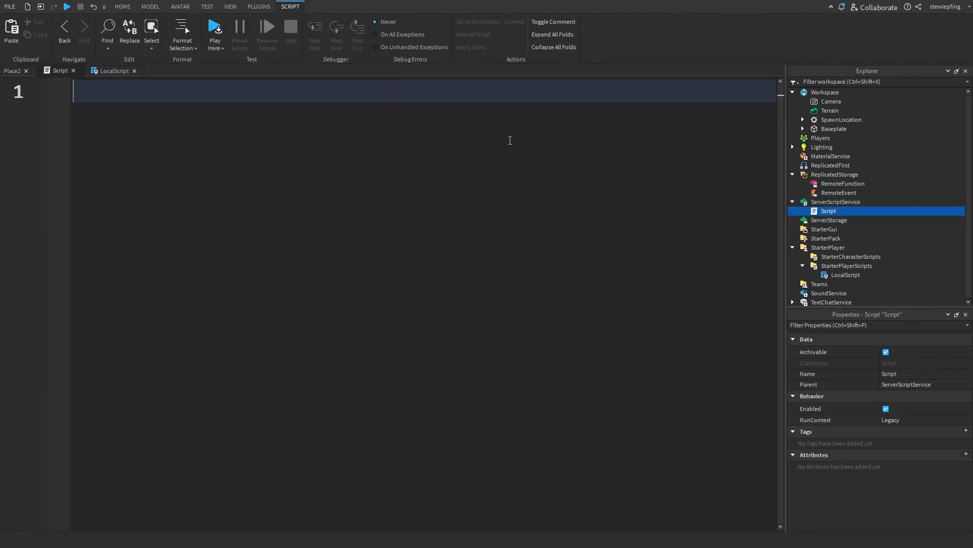
pyautogui.moveTo(719, 231)
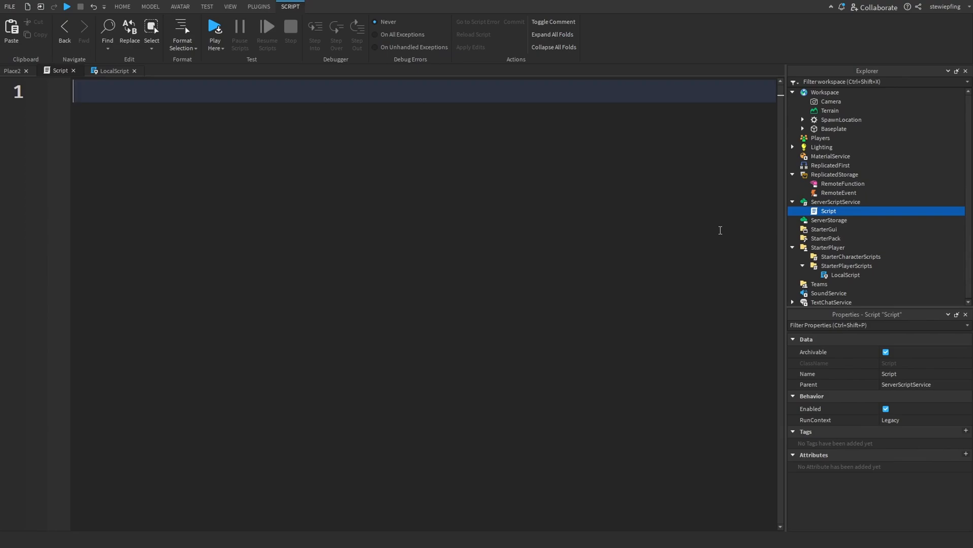
pyautogui.moveTo(562, 185)
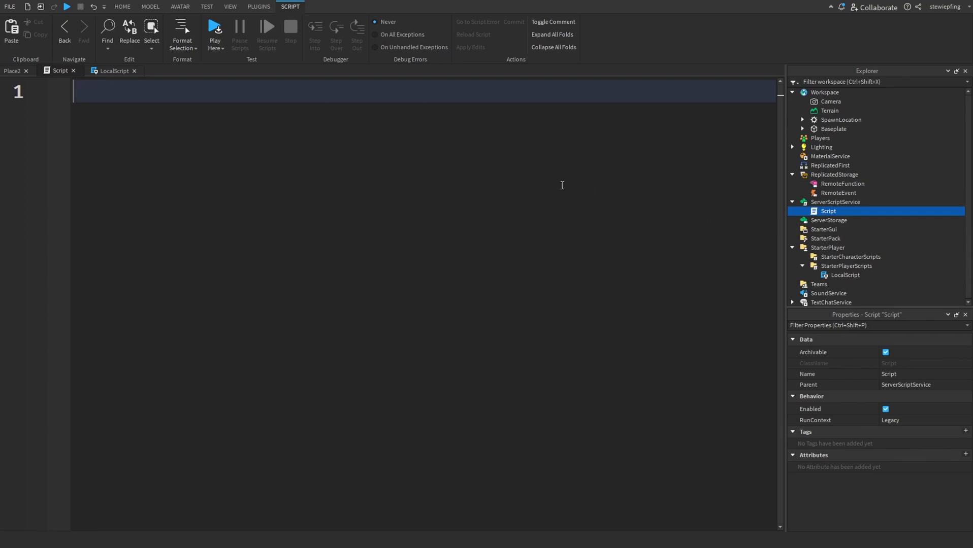
pyautogui.moveTo(475, 222)
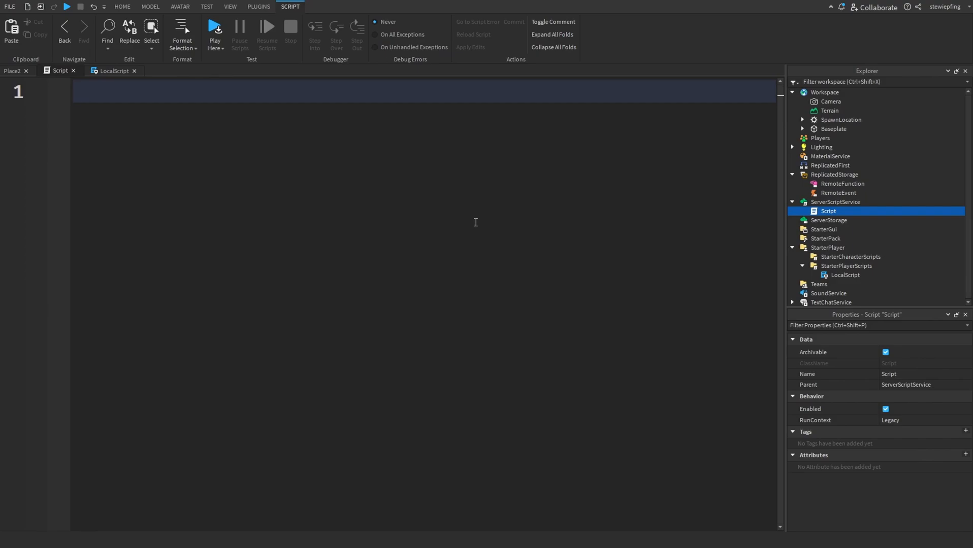
pyautogui.moveTo(416, 221)
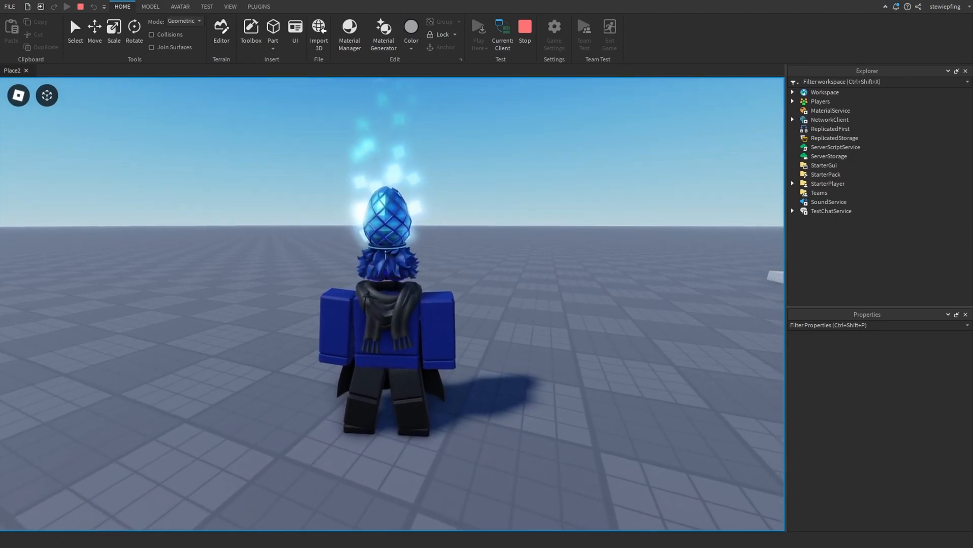
# End the play test and return Roblox Studio to edit mode
pyautogui.click(524, 30)
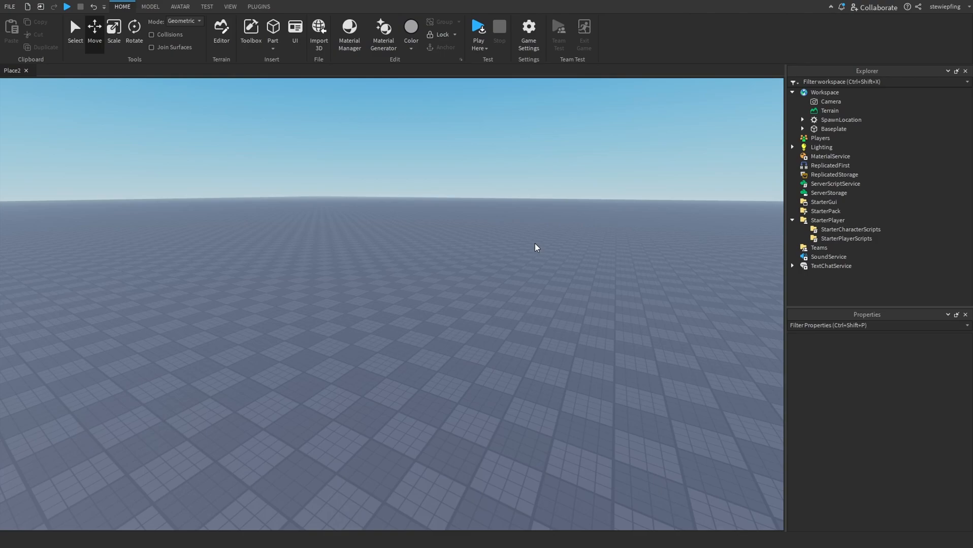
pyautogui.moveTo(450, 318)
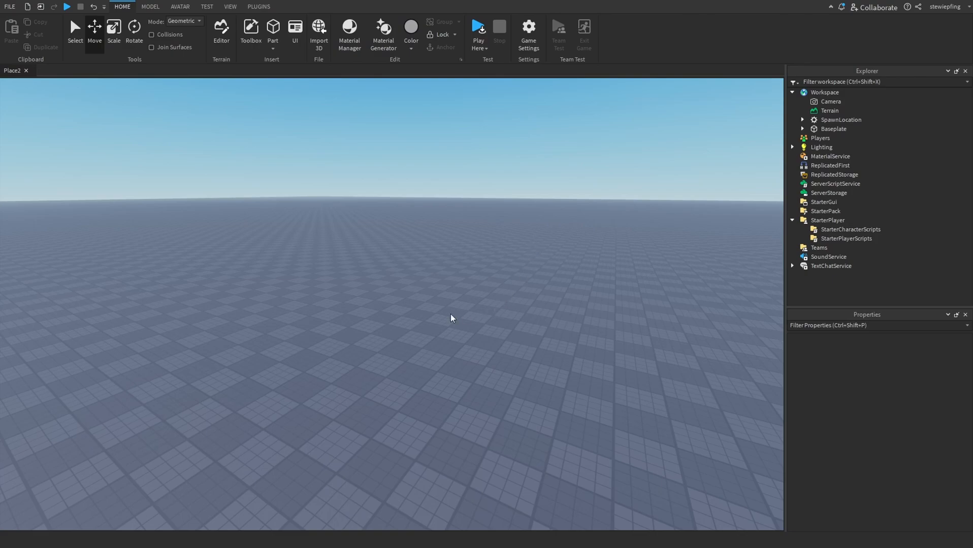